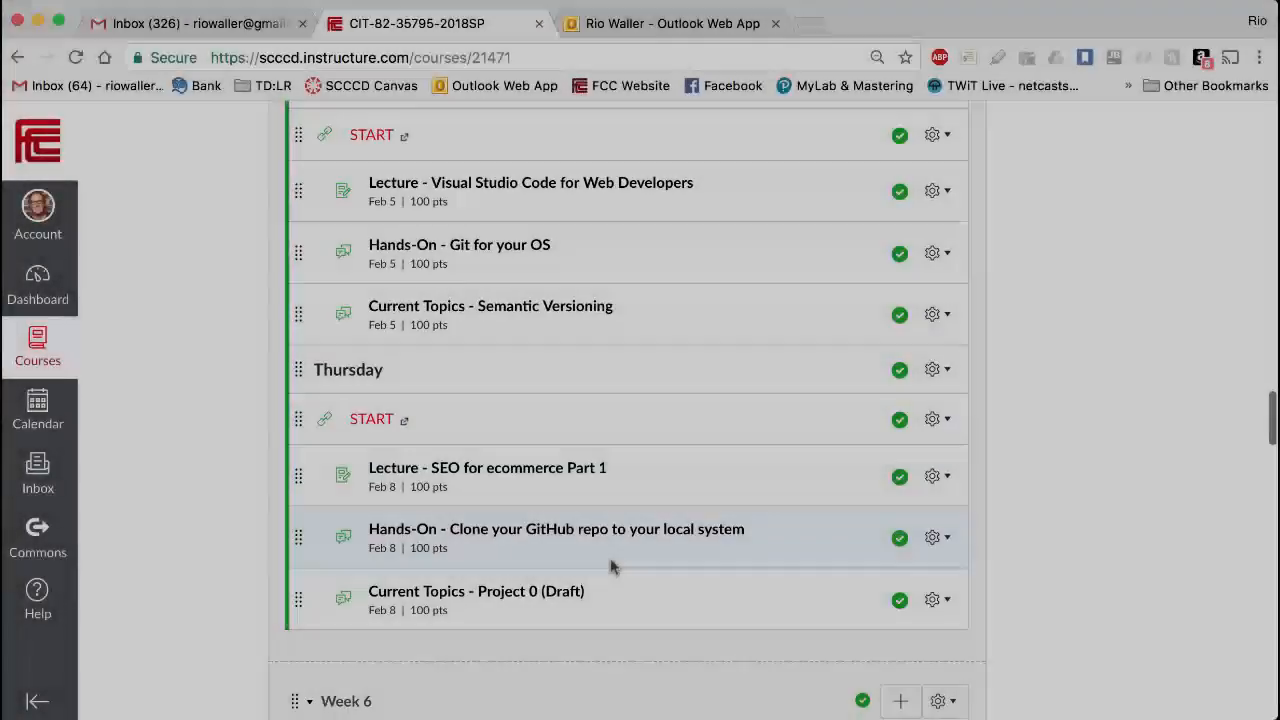
# Unpublish the Week 7 Attendance item, leaving the rest of Week 7 published
pyautogui.scroll(-3)
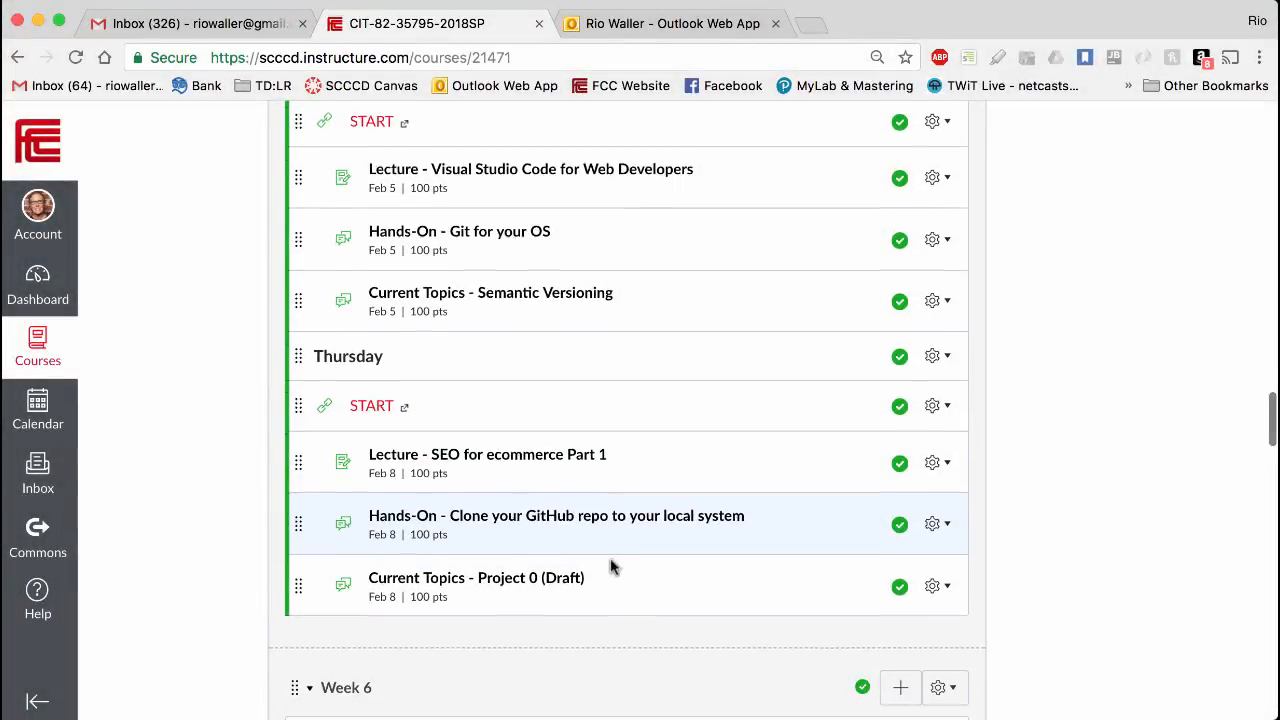
pyautogui.scroll(3)
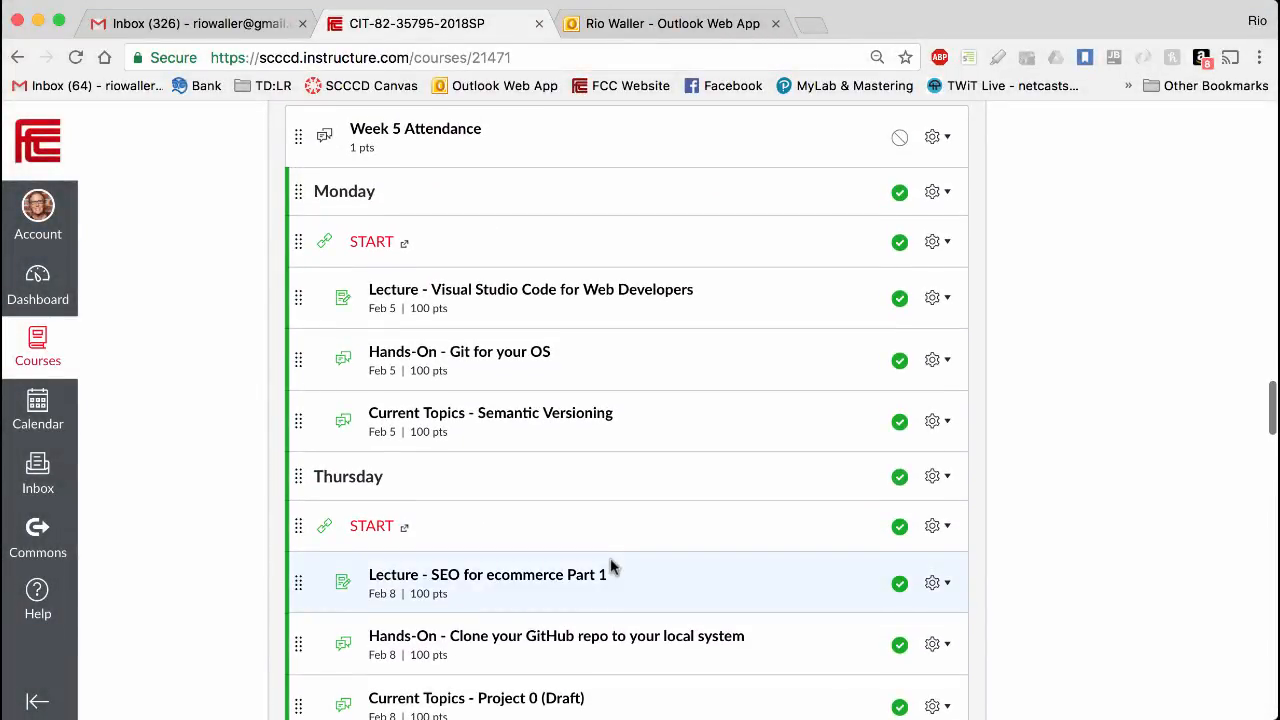
pyautogui.scroll(-3)
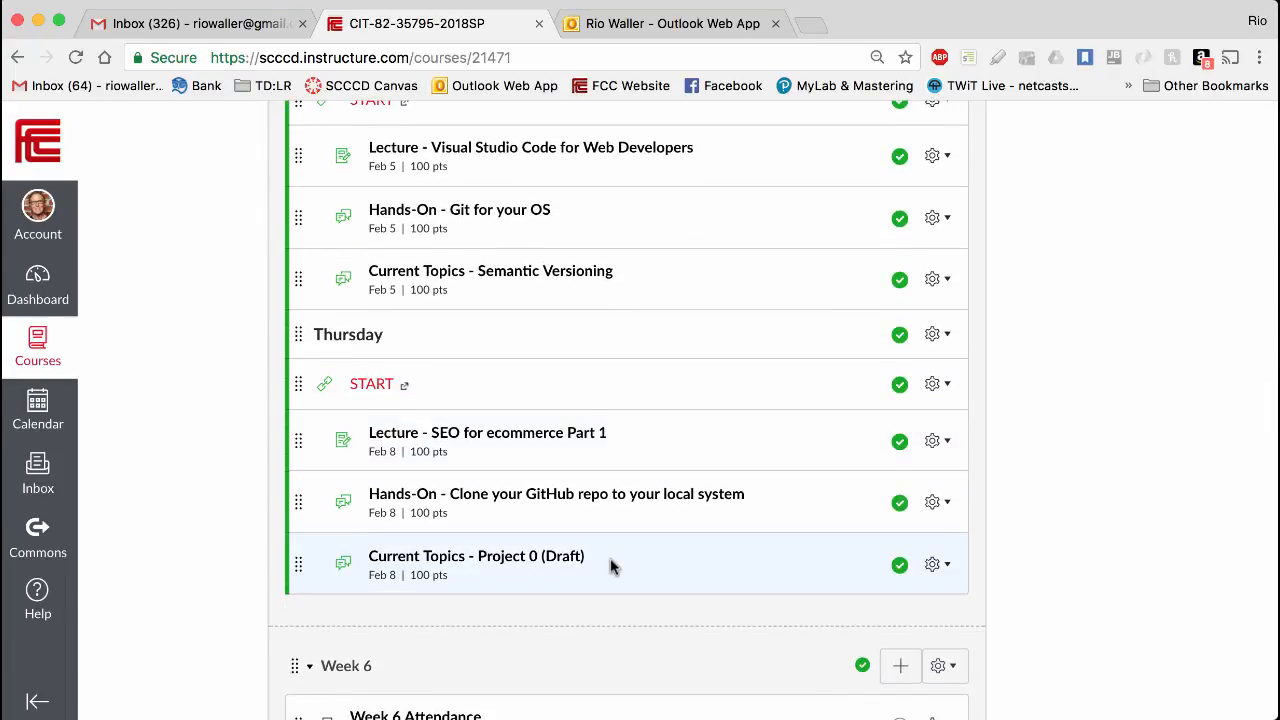
pyautogui.moveTo(472, 452)
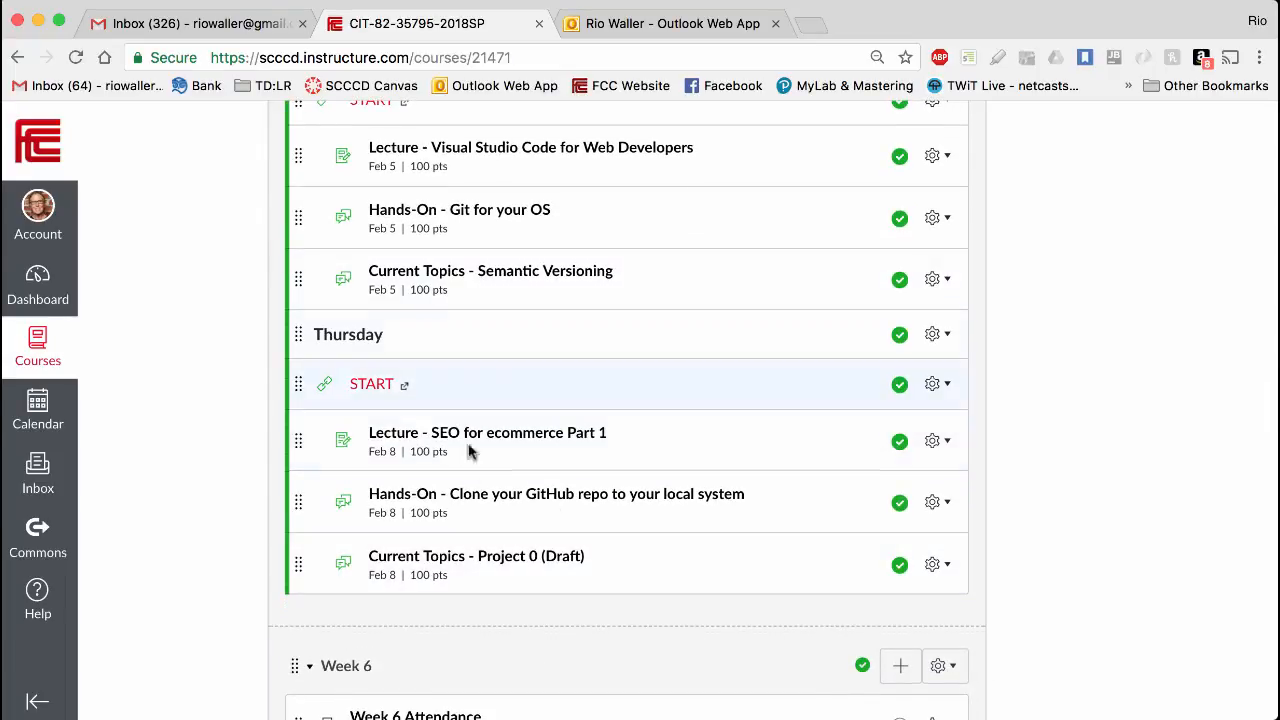
pyautogui.moveTo(670, 404)
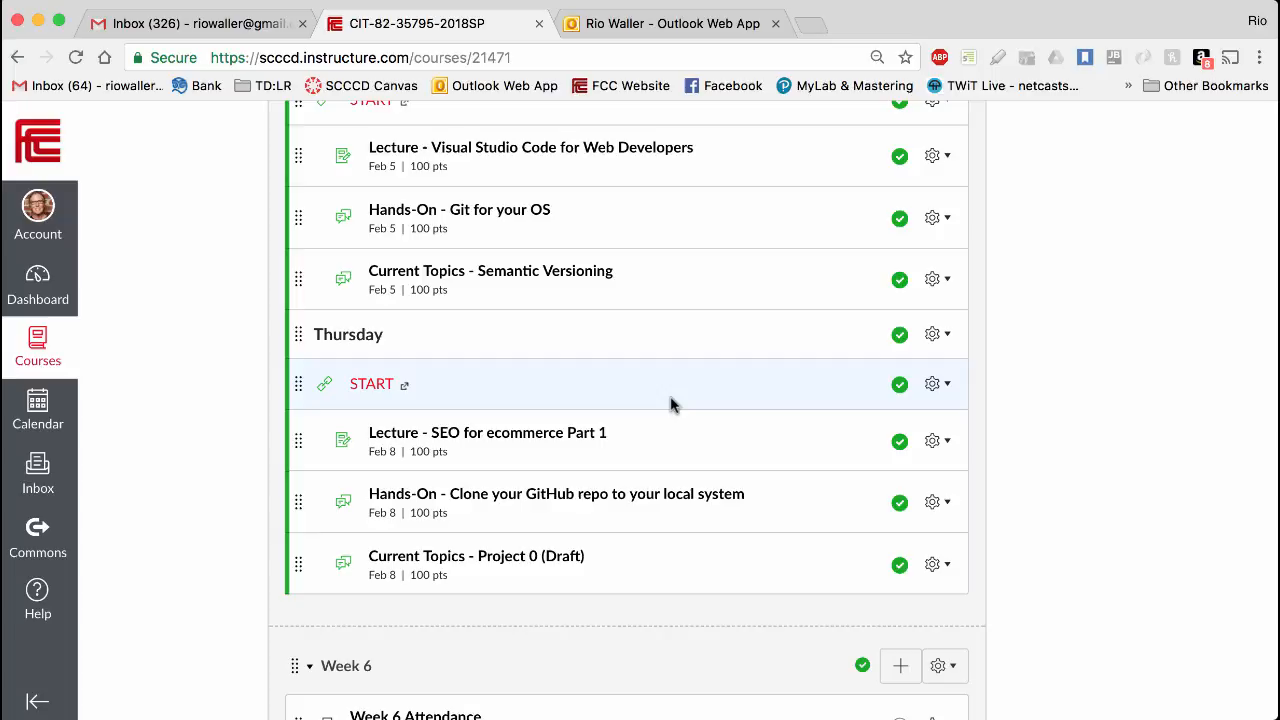
pyautogui.scroll(-3)
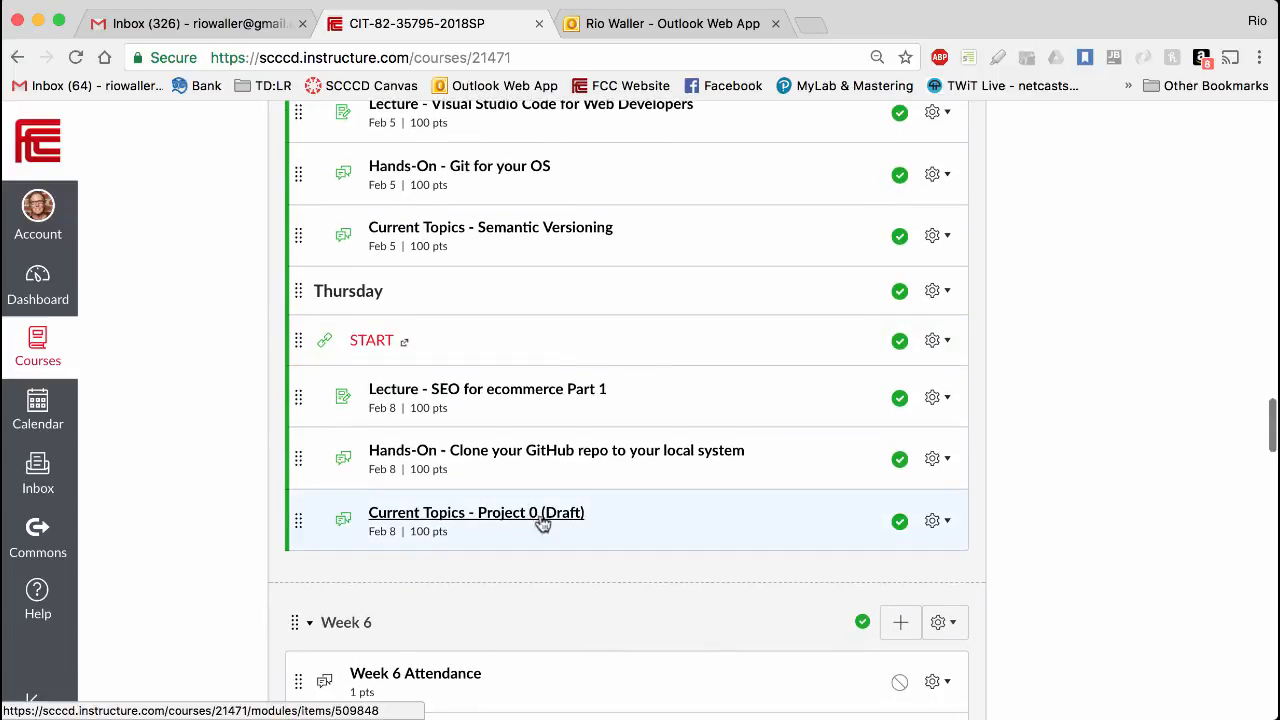
pyautogui.moveTo(564, 520)
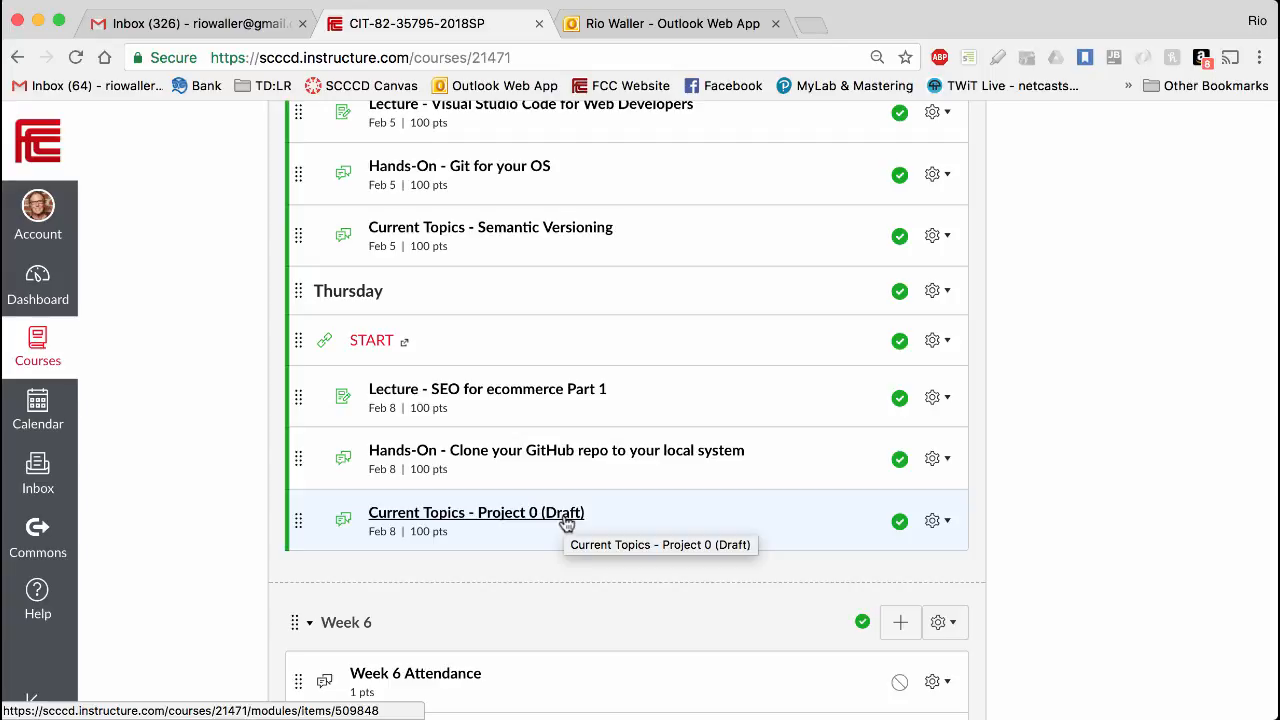
pyautogui.scroll(-3)
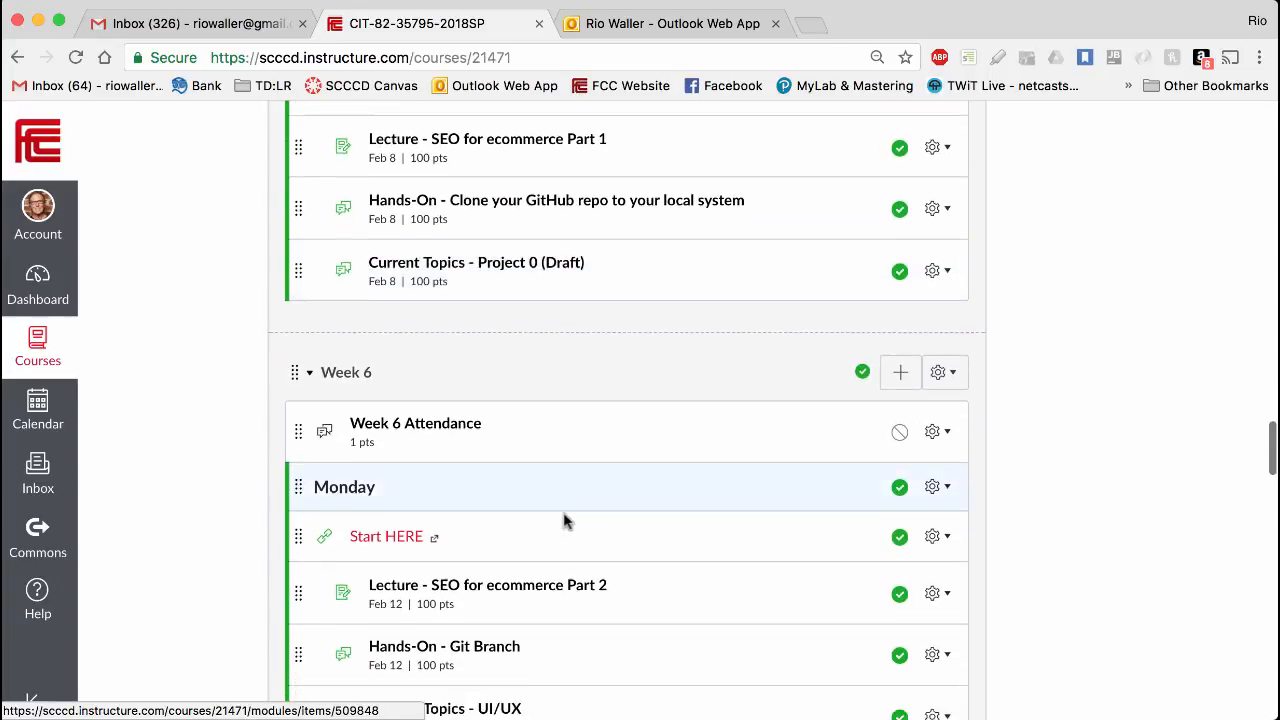
pyautogui.scroll(-3)
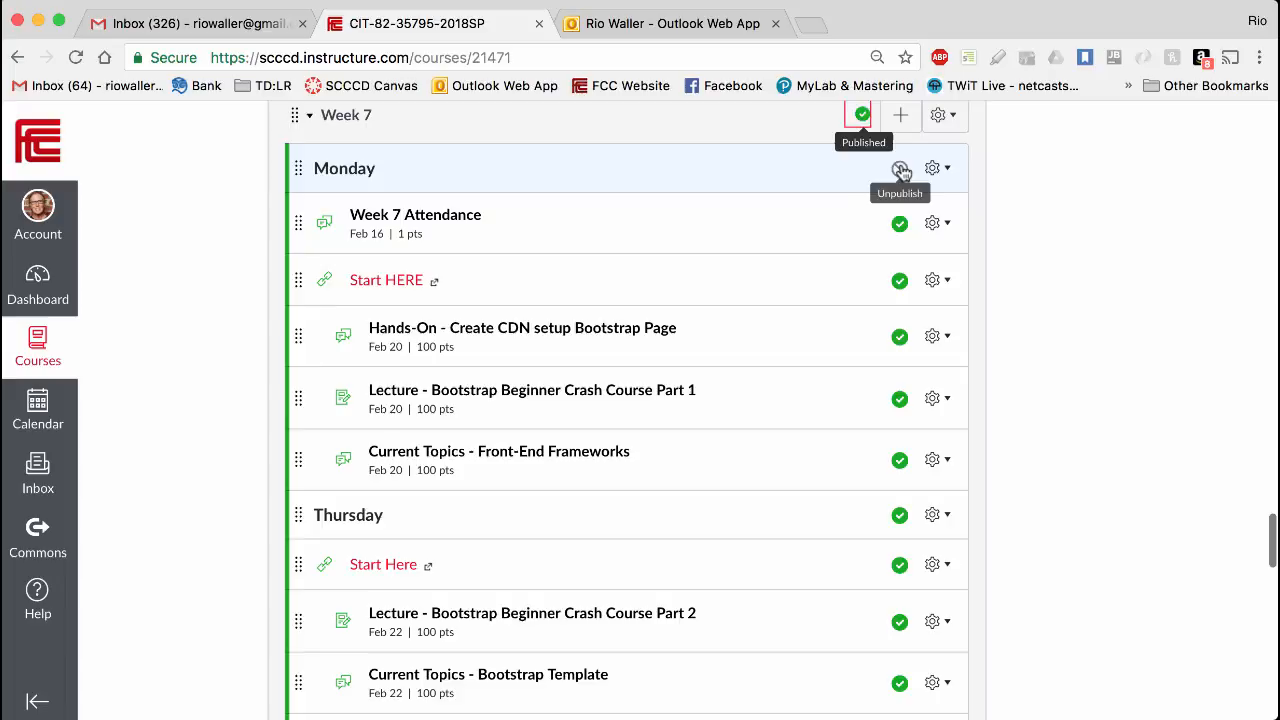
pyautogui.click(900, 168)
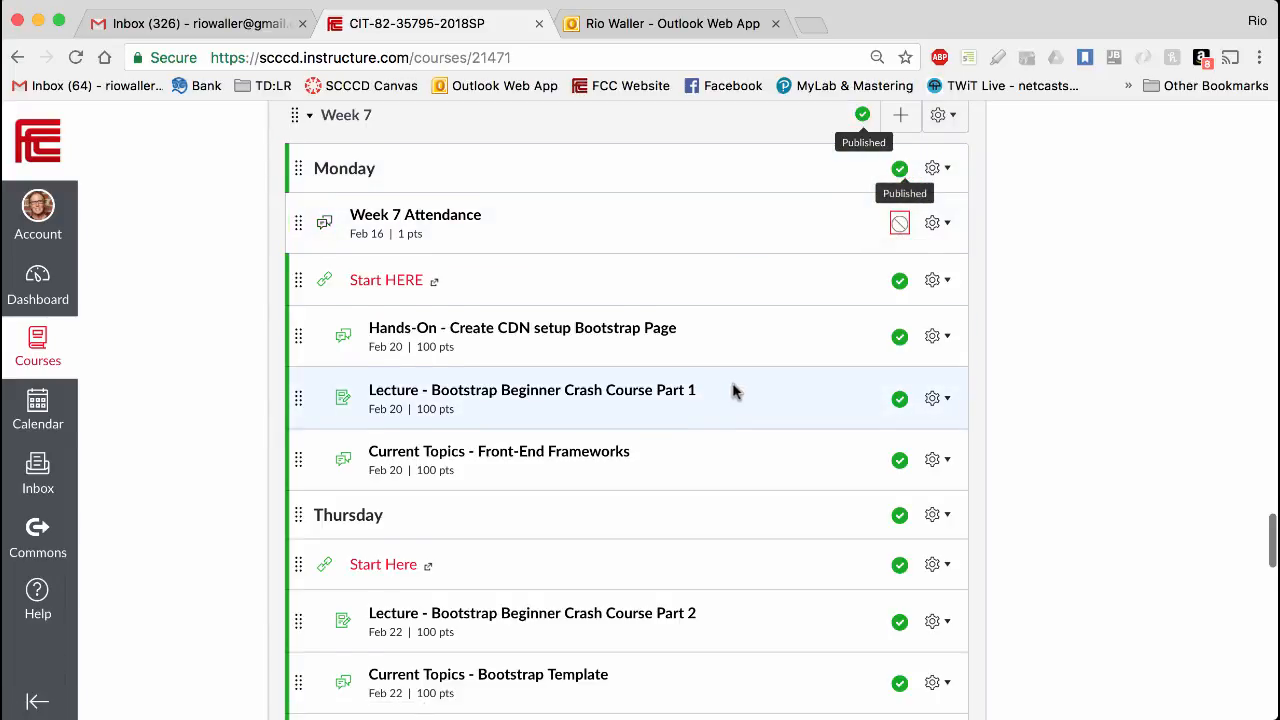
# Unpublish the Week 9 Attendance item in the Week 9 module
pyautogui.scroll(-3)
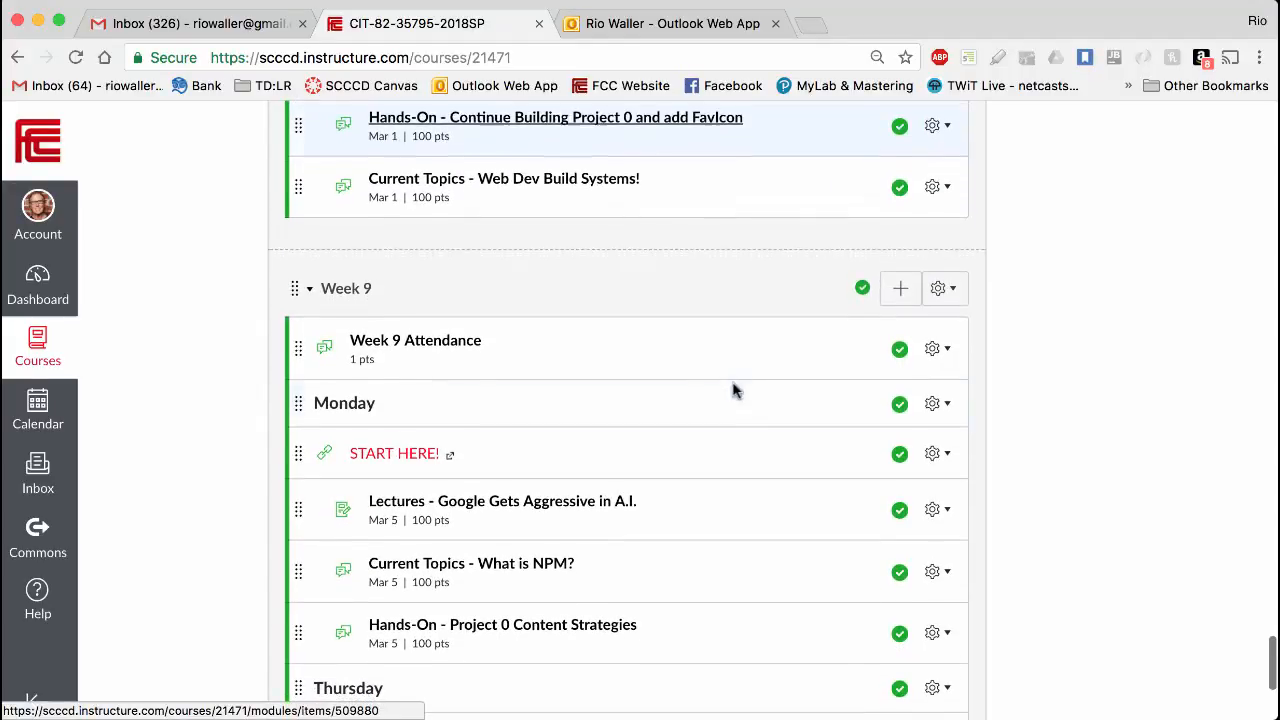
pyautogui.scroll(-3)
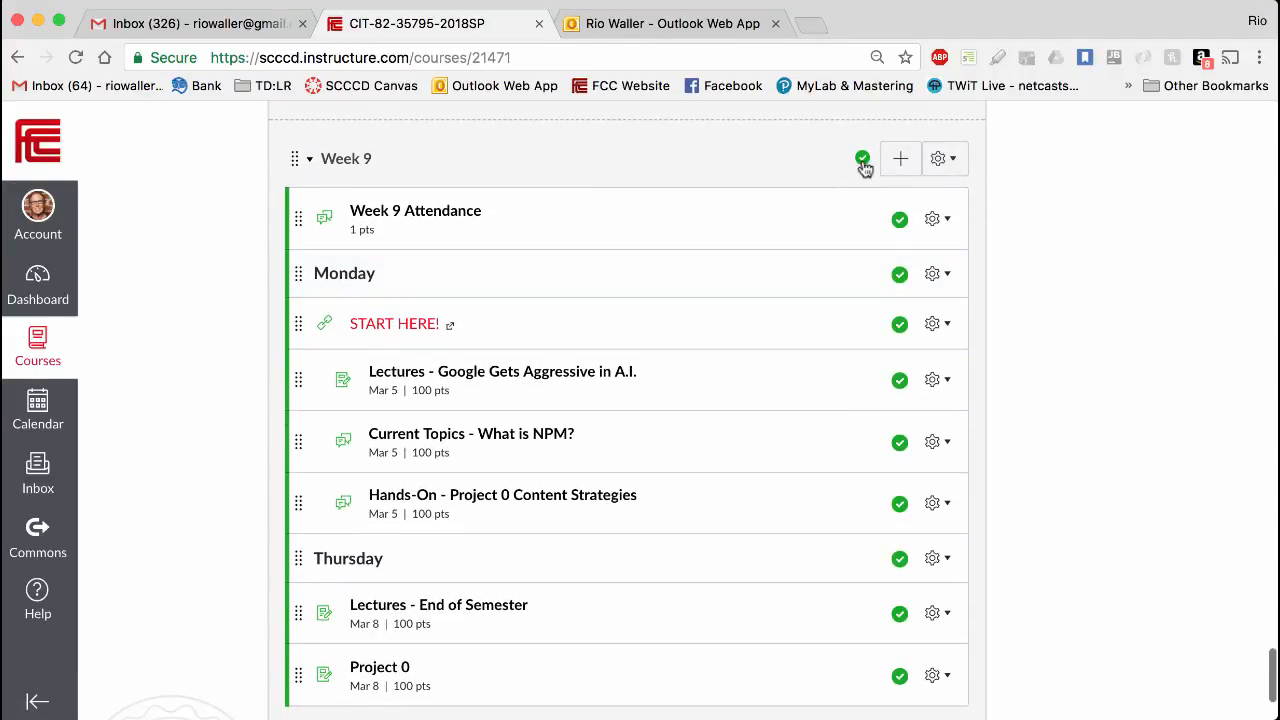
pyautogui.moveTo(778, 450)
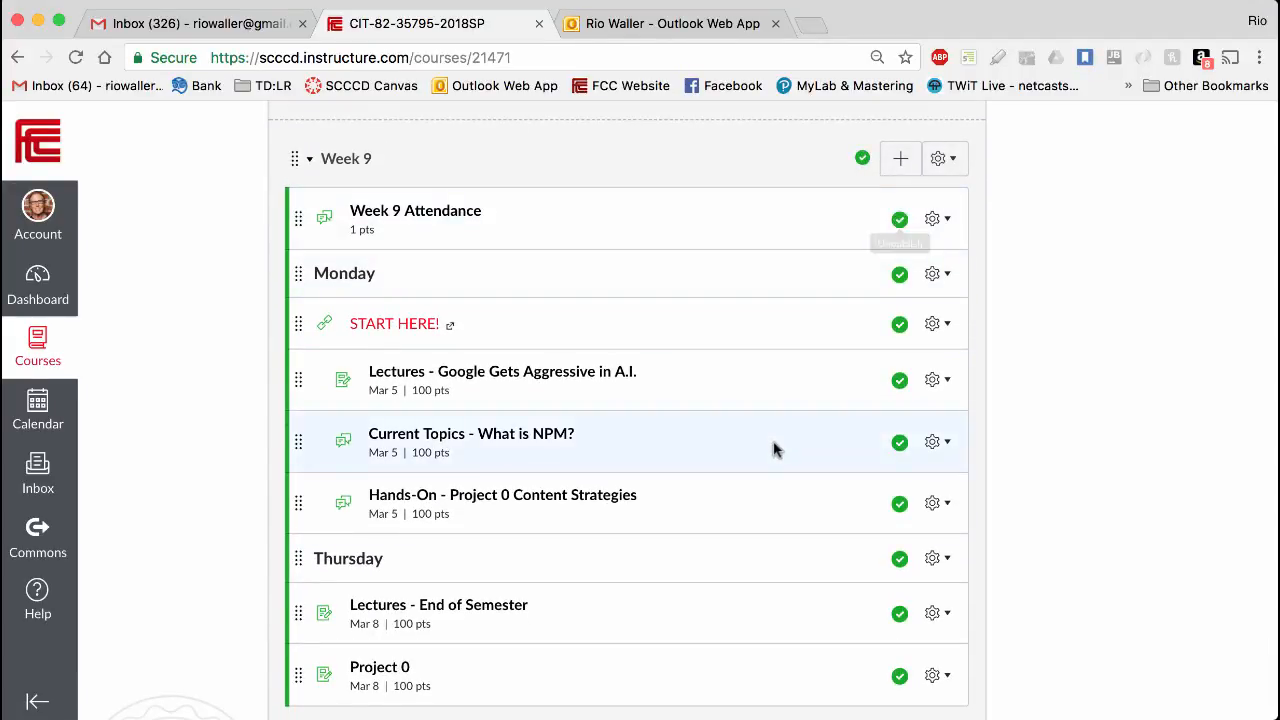
pyautogui.scroll(-3)
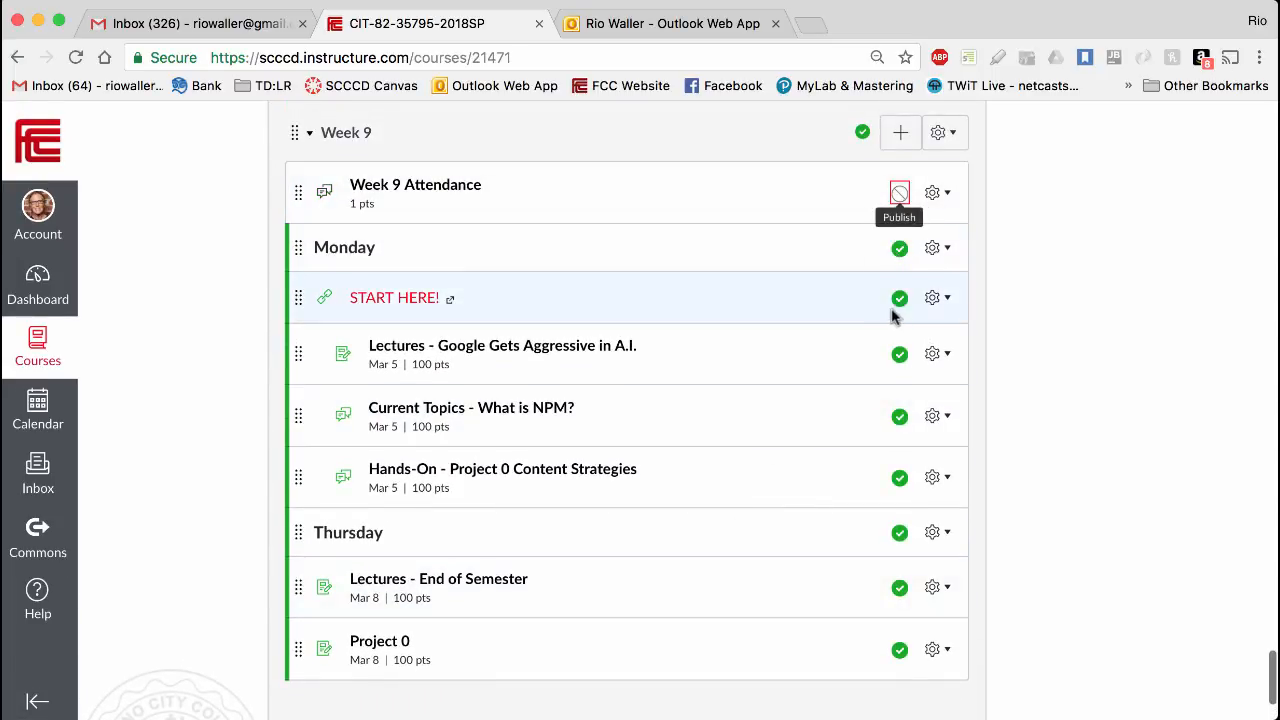
pyautogui.click(900, 192)
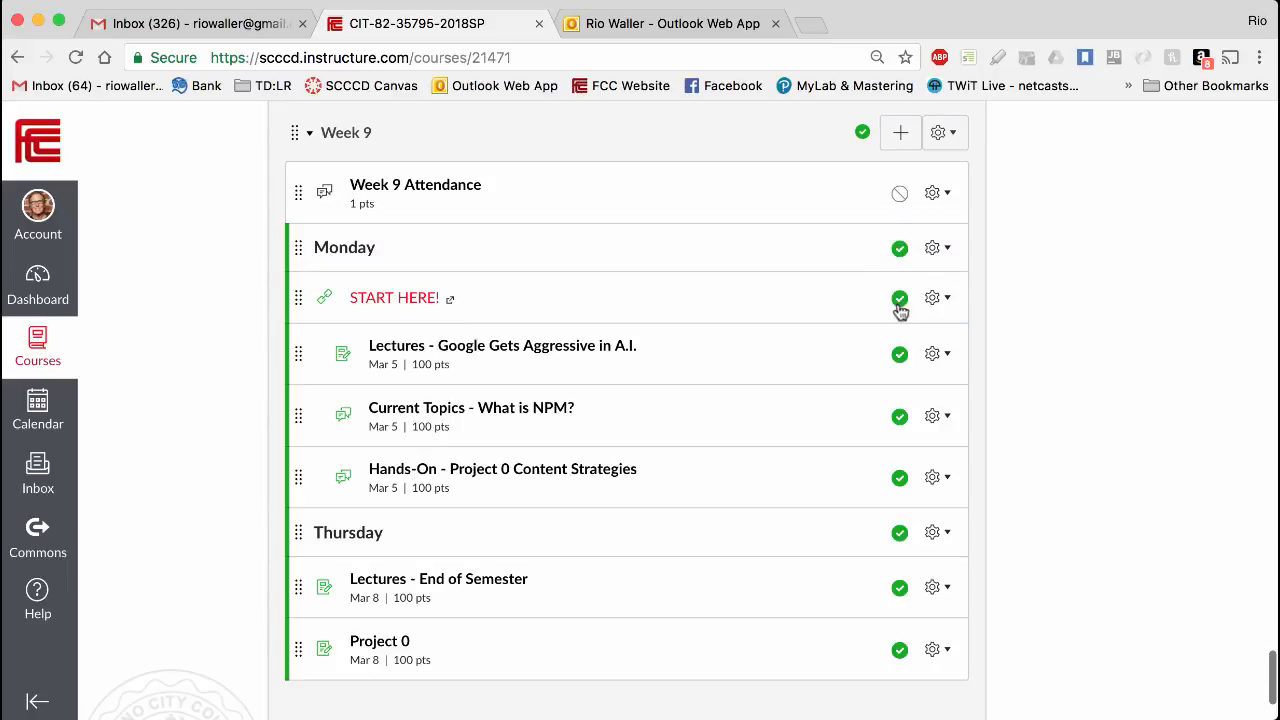
pyautogui.moveTo(900, 250)
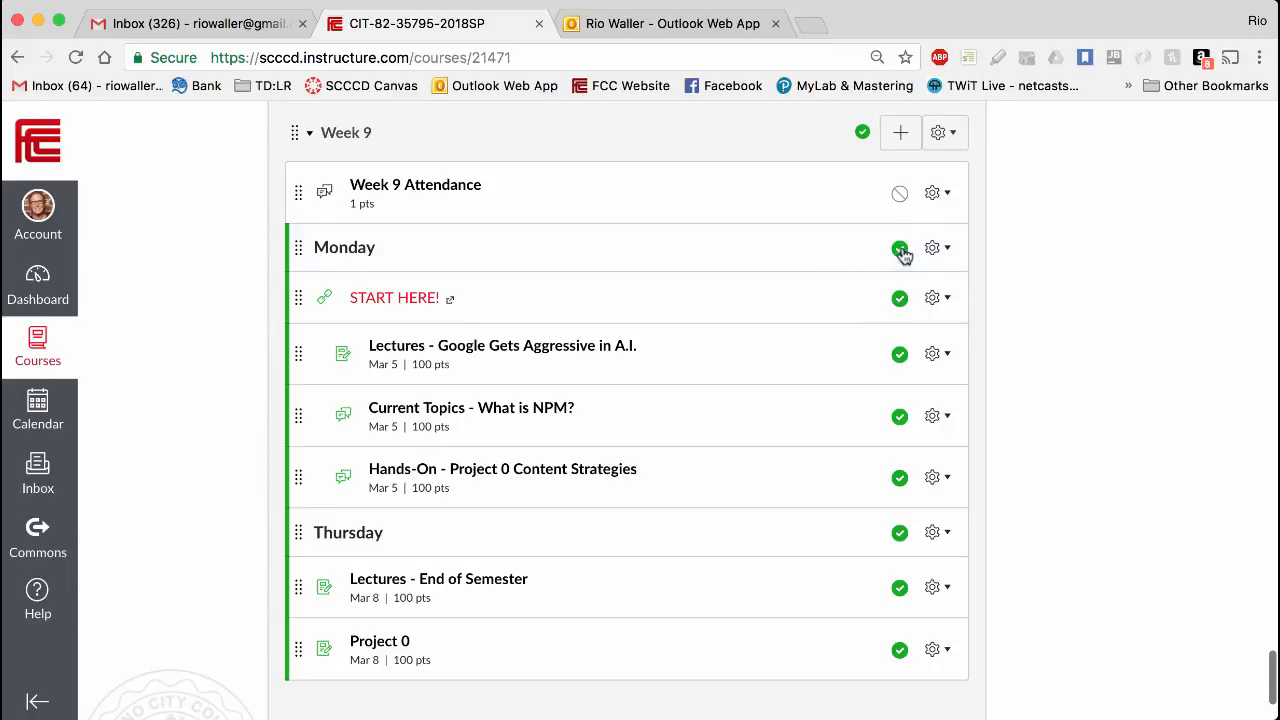
pyautogui.click(900, 248)
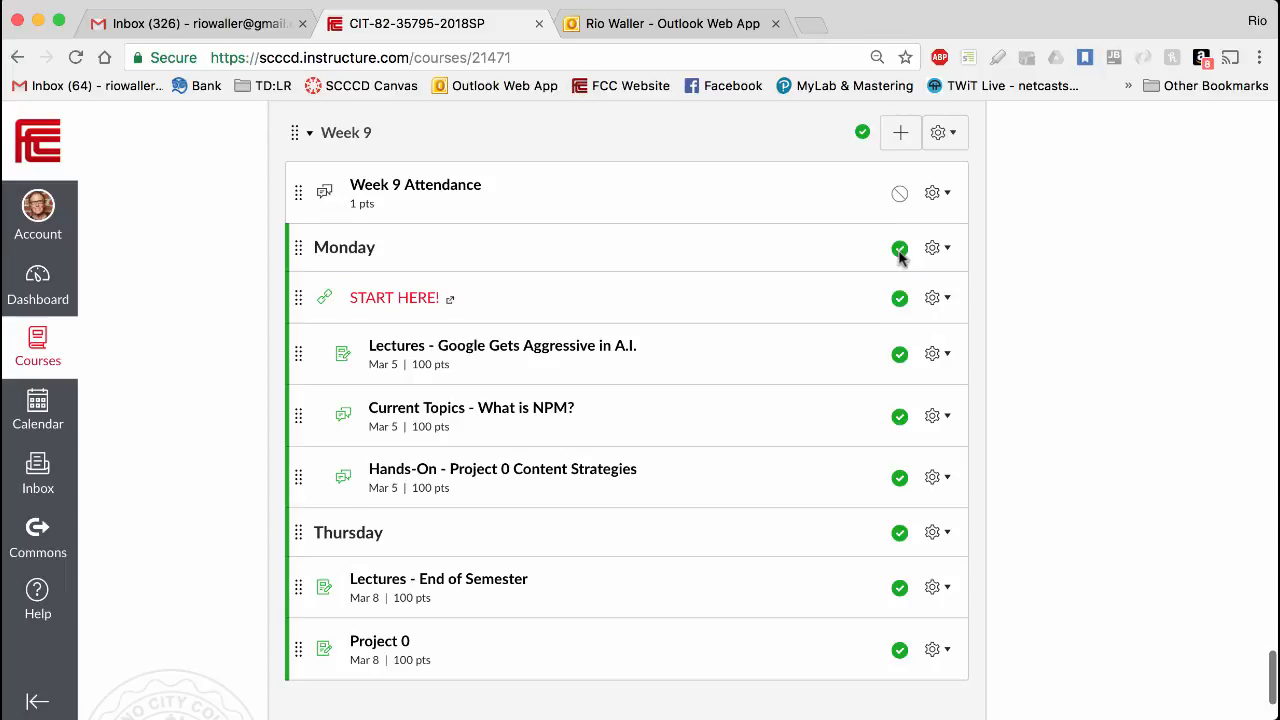
pyautogui.moveTo(380, 648)
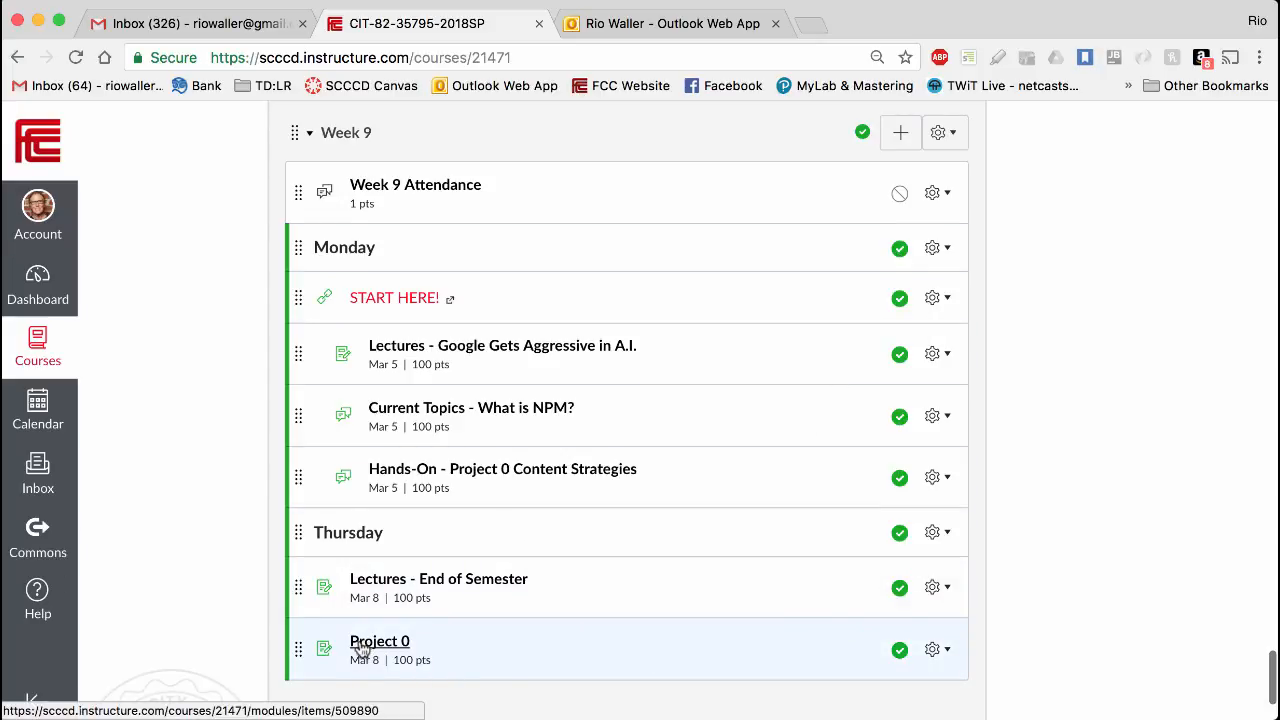
pyautogui.moveTo(1120, 450)
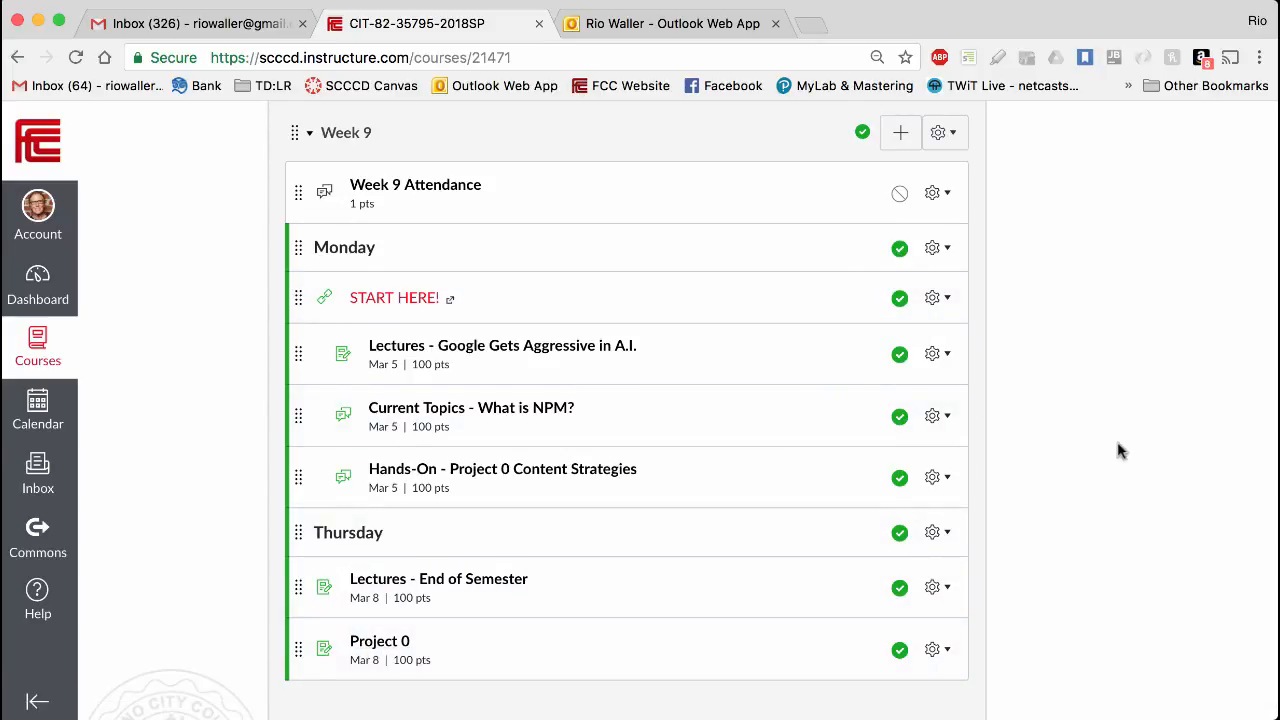
pyautogui.scroll(-3)
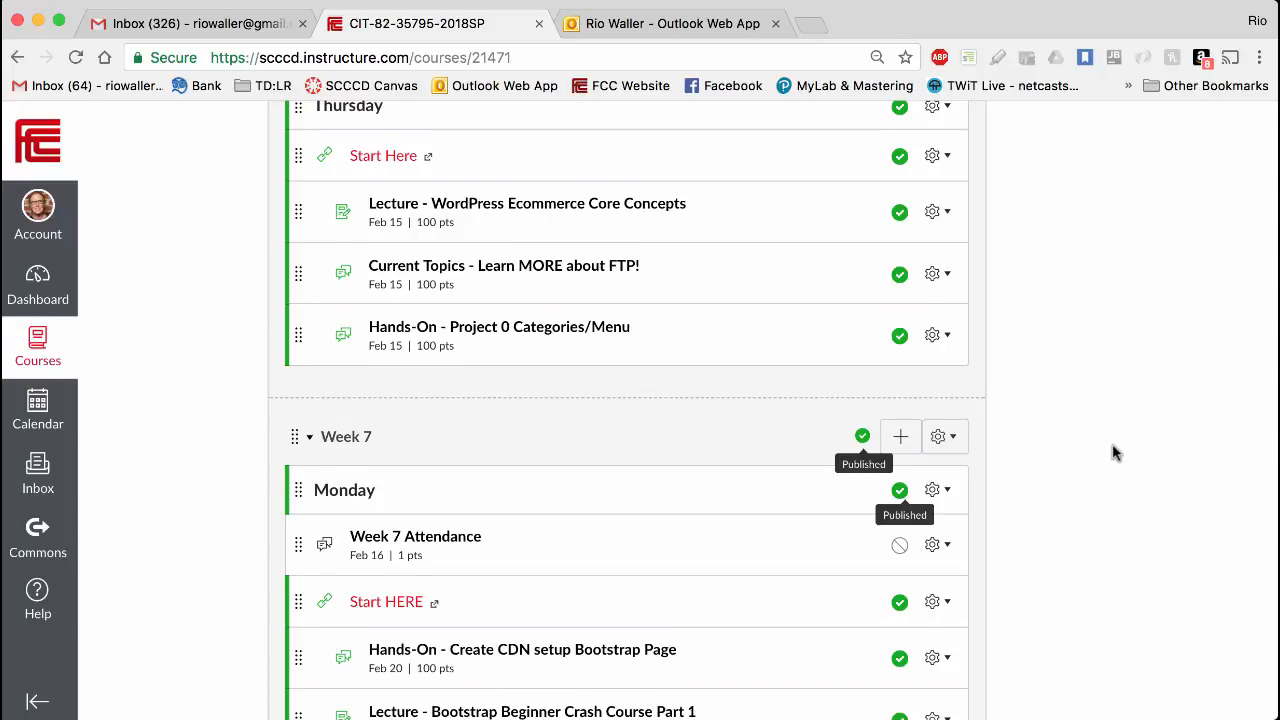
pyautogui.scroll(-3)
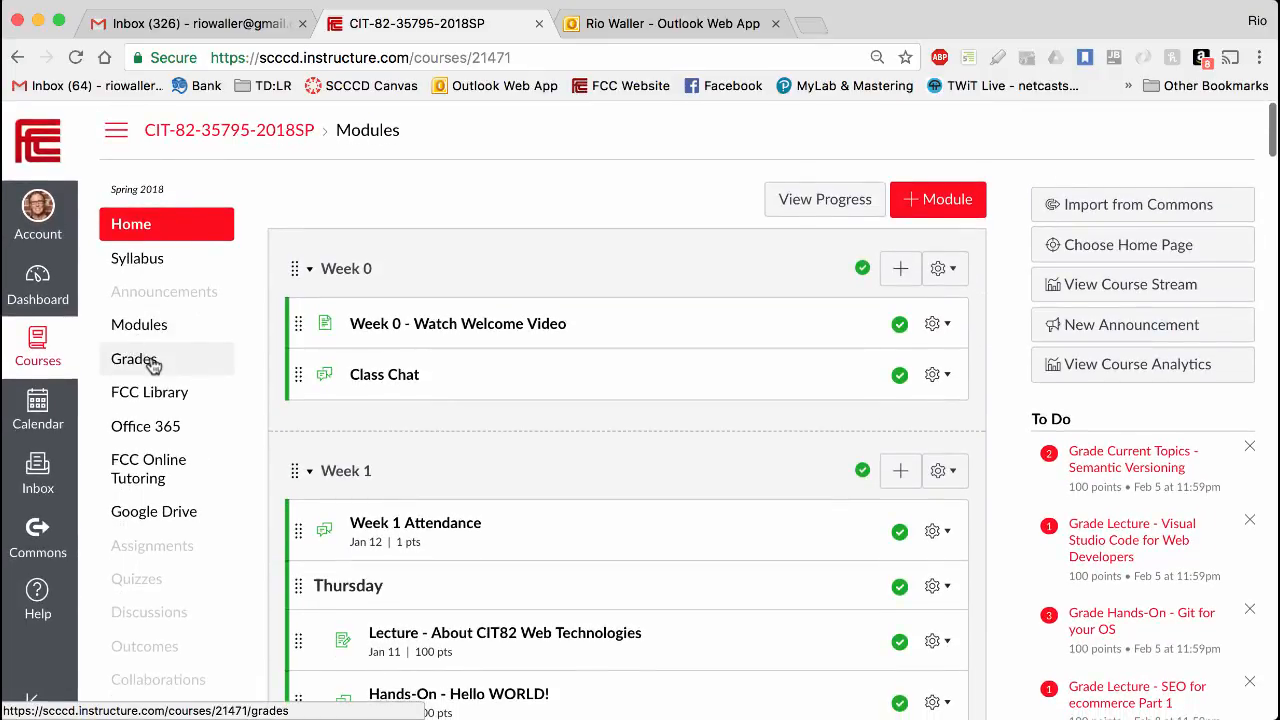
pyautogui.moveTo(134, 360)
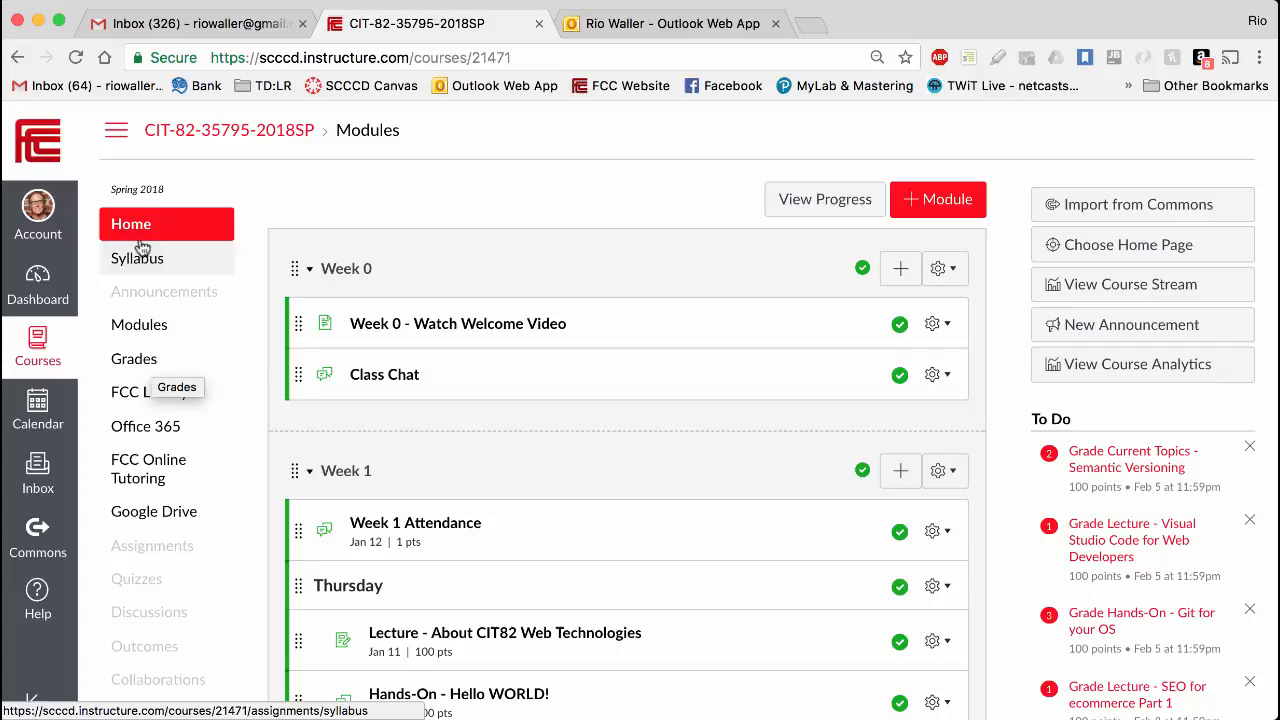
# Review the CIT82 Course Syllabus, then return to the course home with the weekly modules list
pyautogui.click(136, 258)
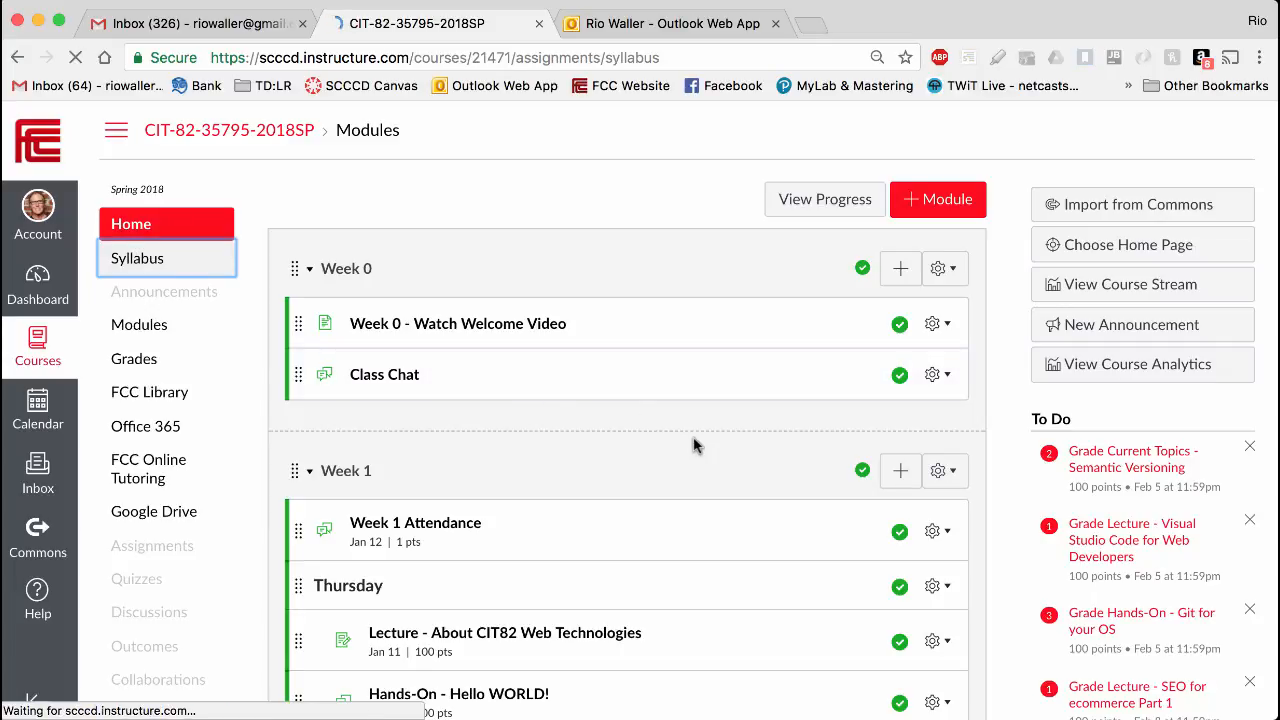
pyautogui.click(136, 258)
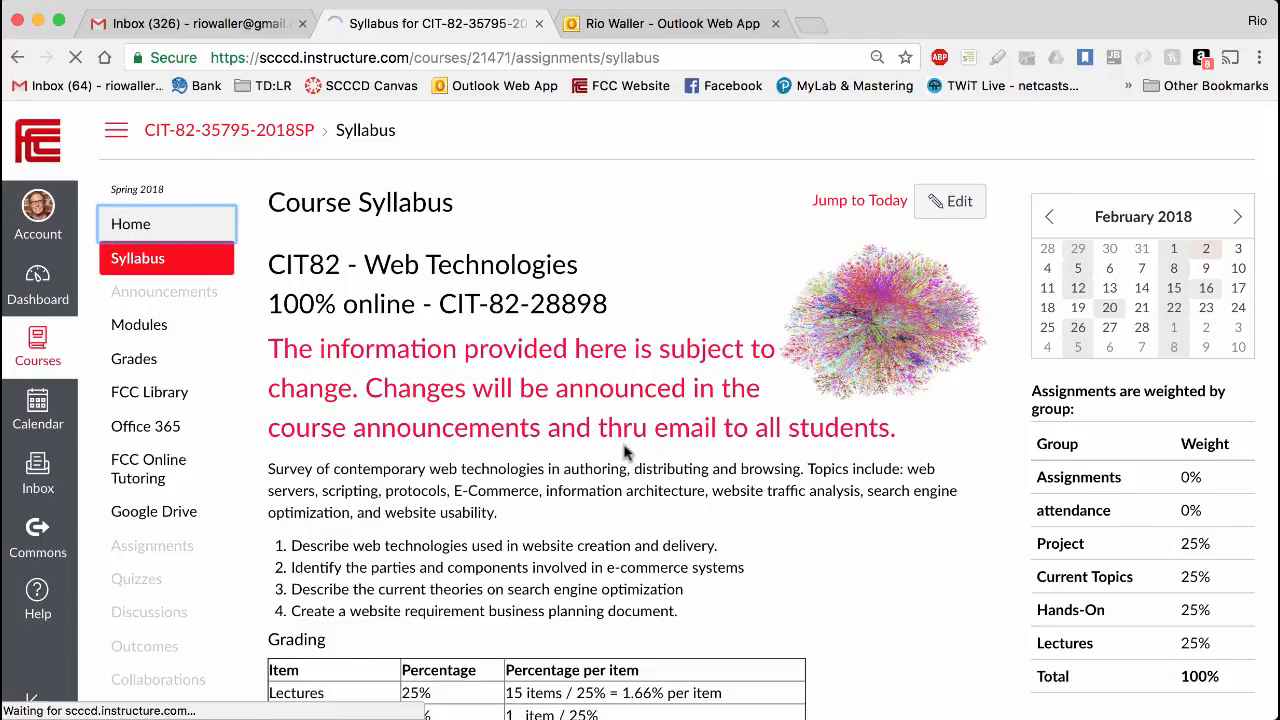
pyautogui.click(132, 224)
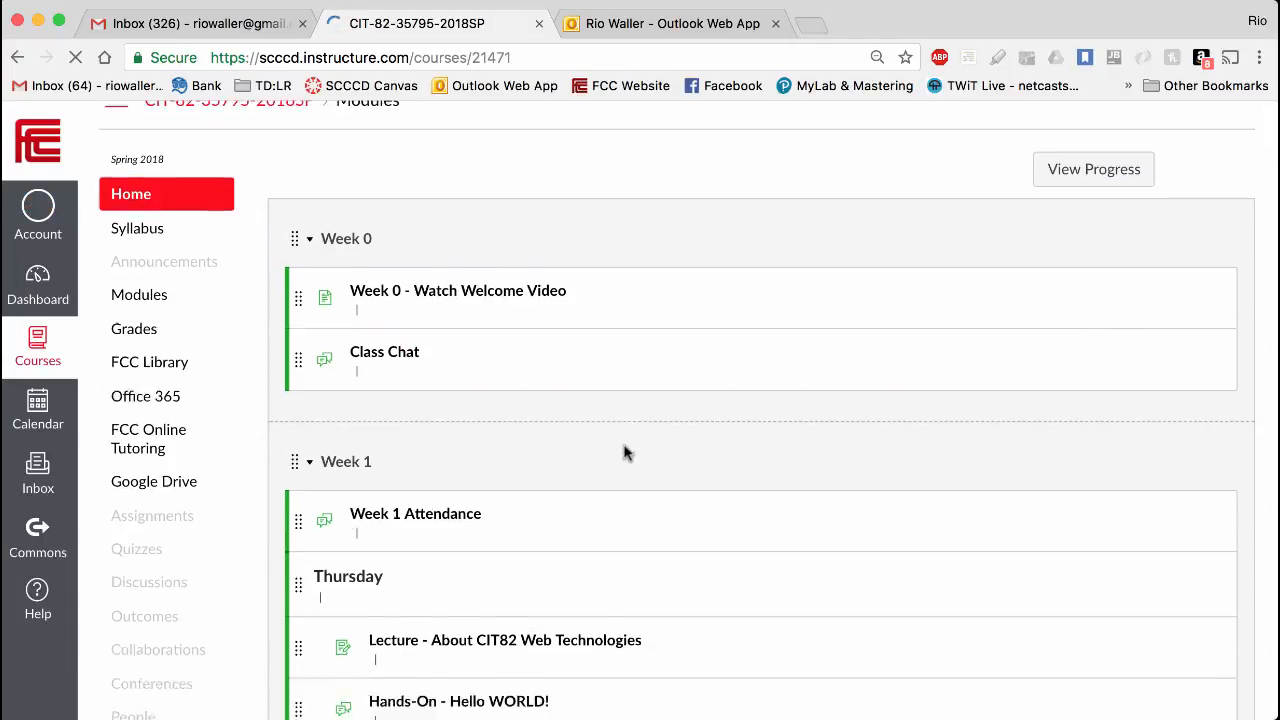
pyautogui.scroll(-3)
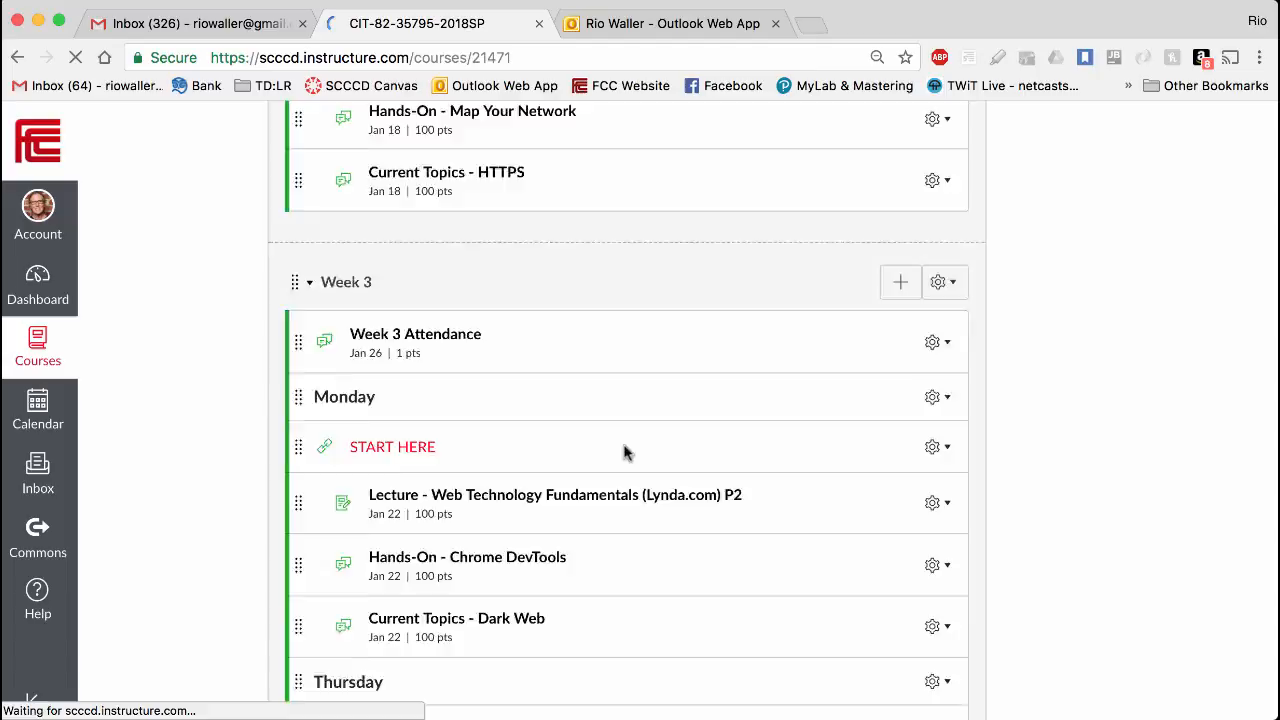
pyautogui.scroll(-3)
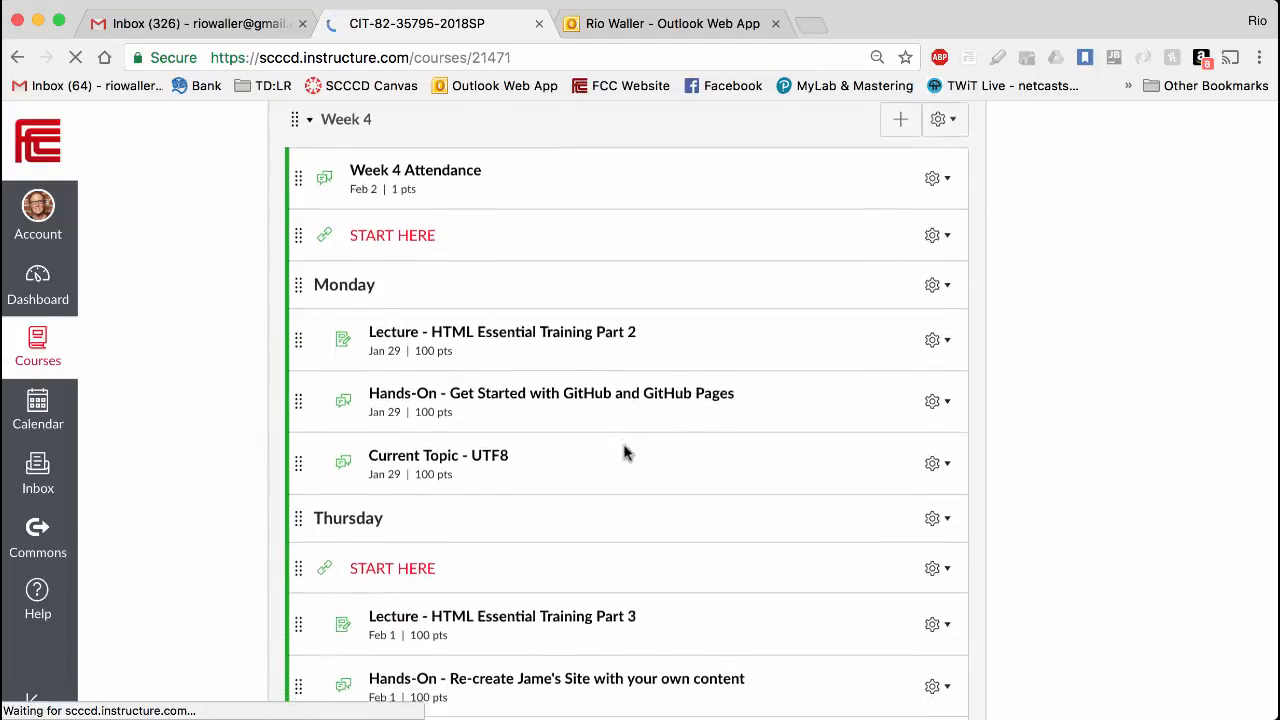
pyautogui.scroll(-3)
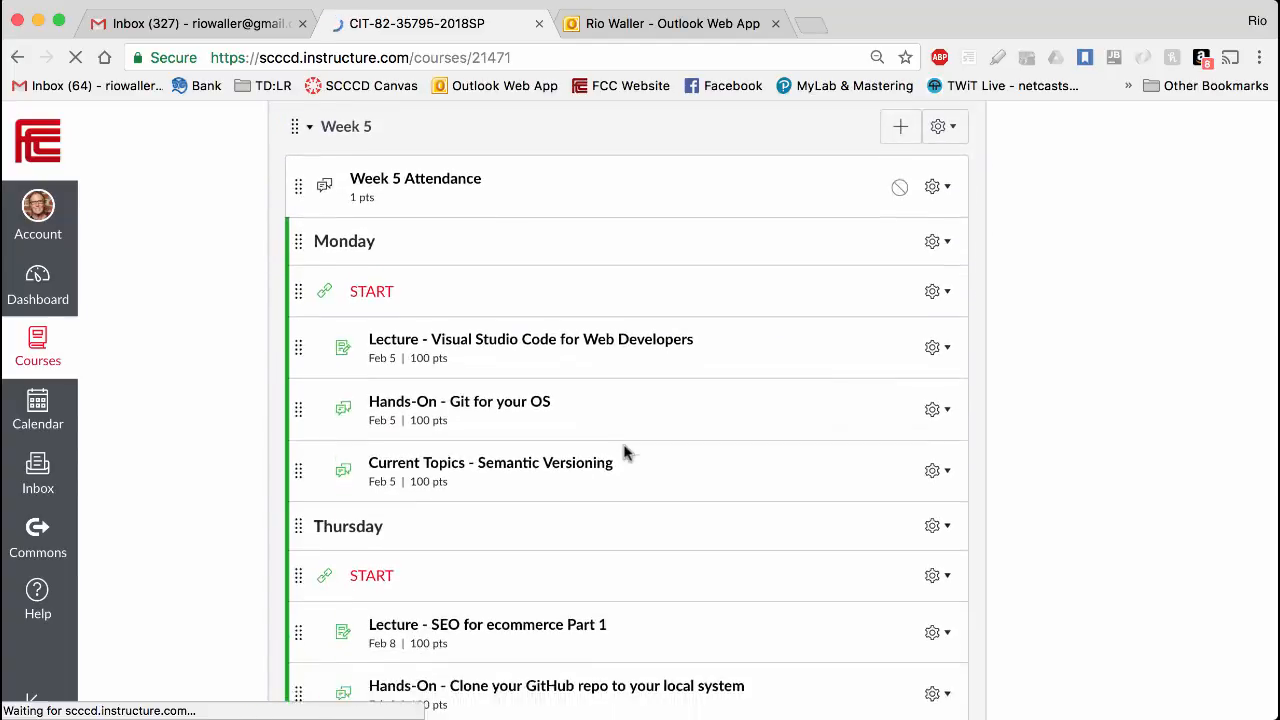
pyautogui.scroll(-3)
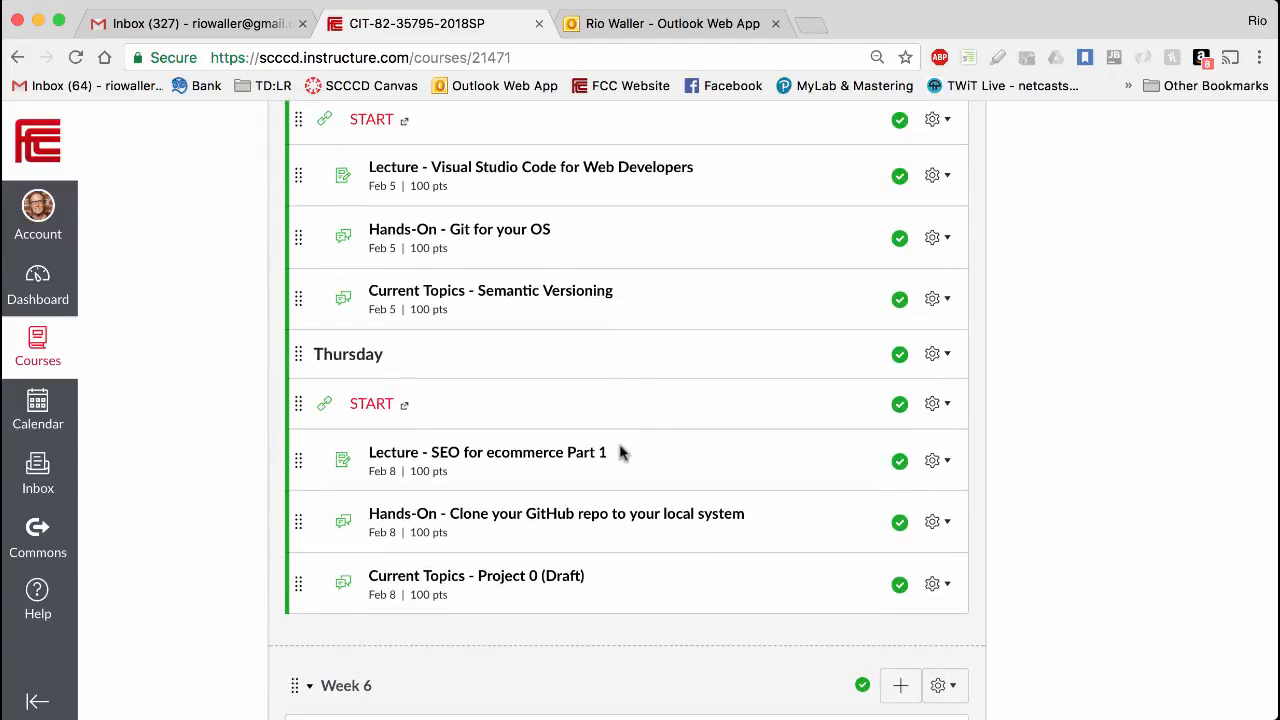
pyautogui.moveTo(550, 520)
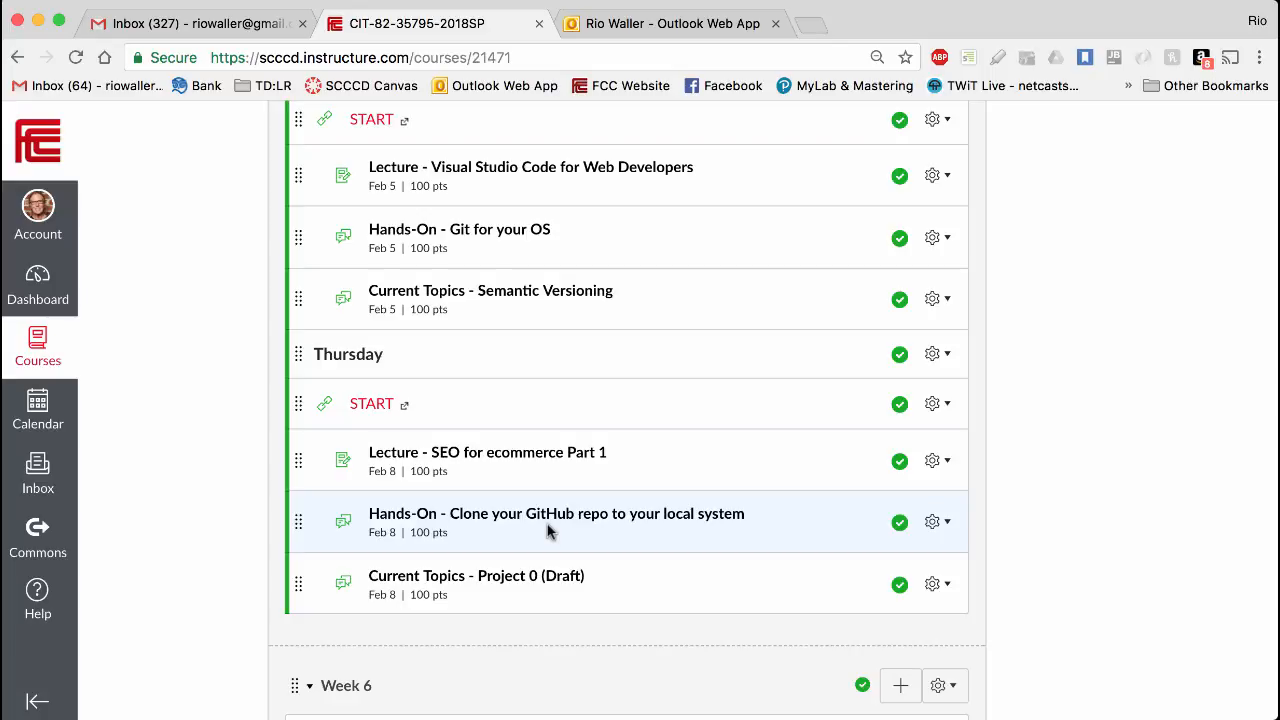
pyautogui.moveTo(516, 176)
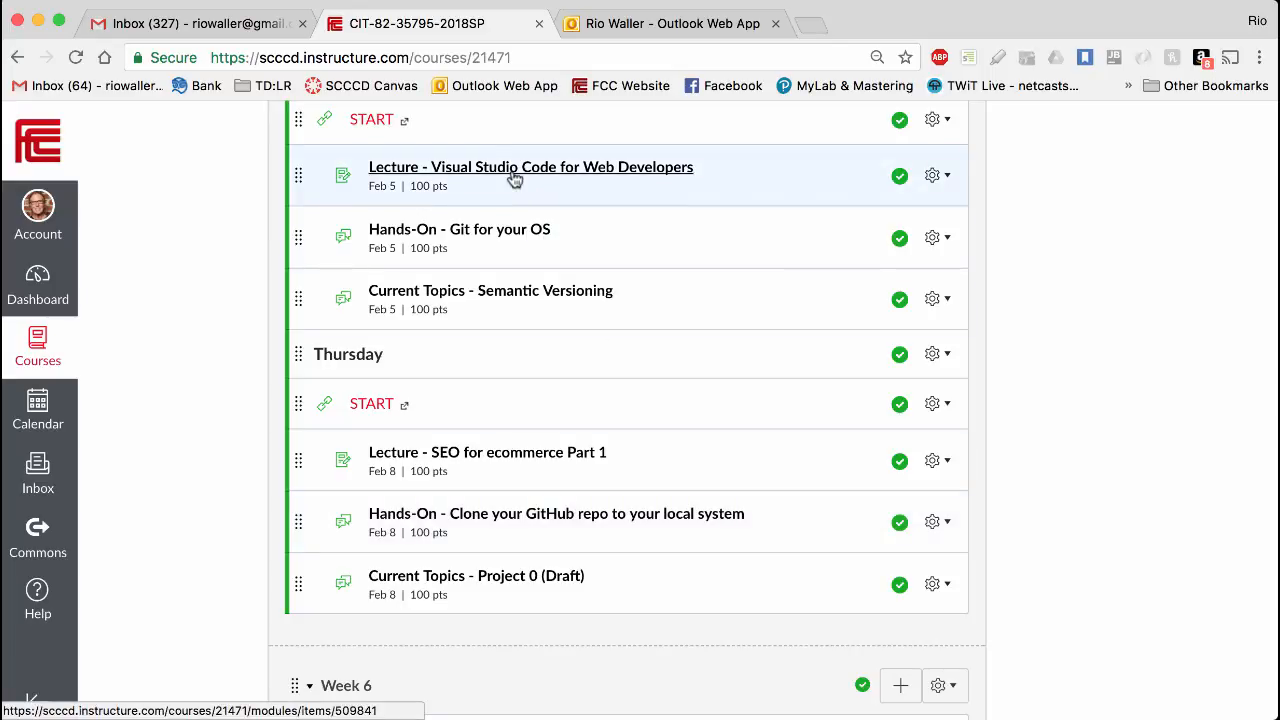
pyautogui.scroll(-3)
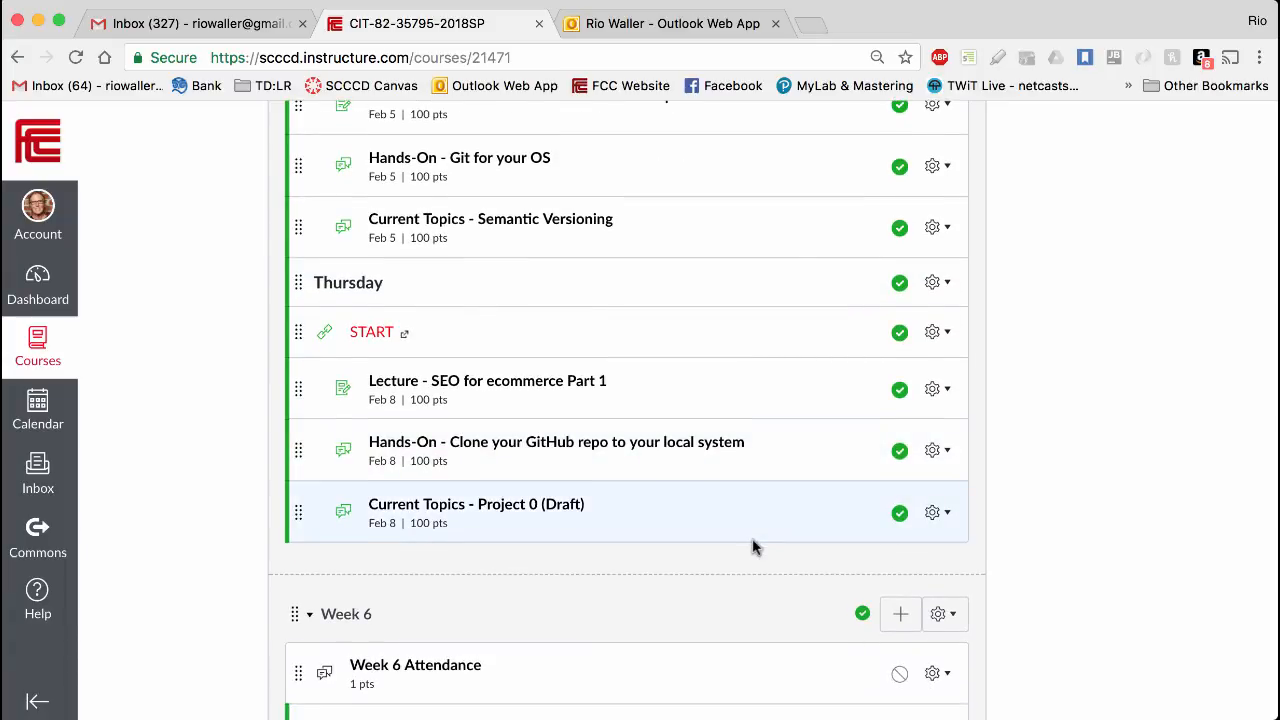
pyautogui.scroll(-3)
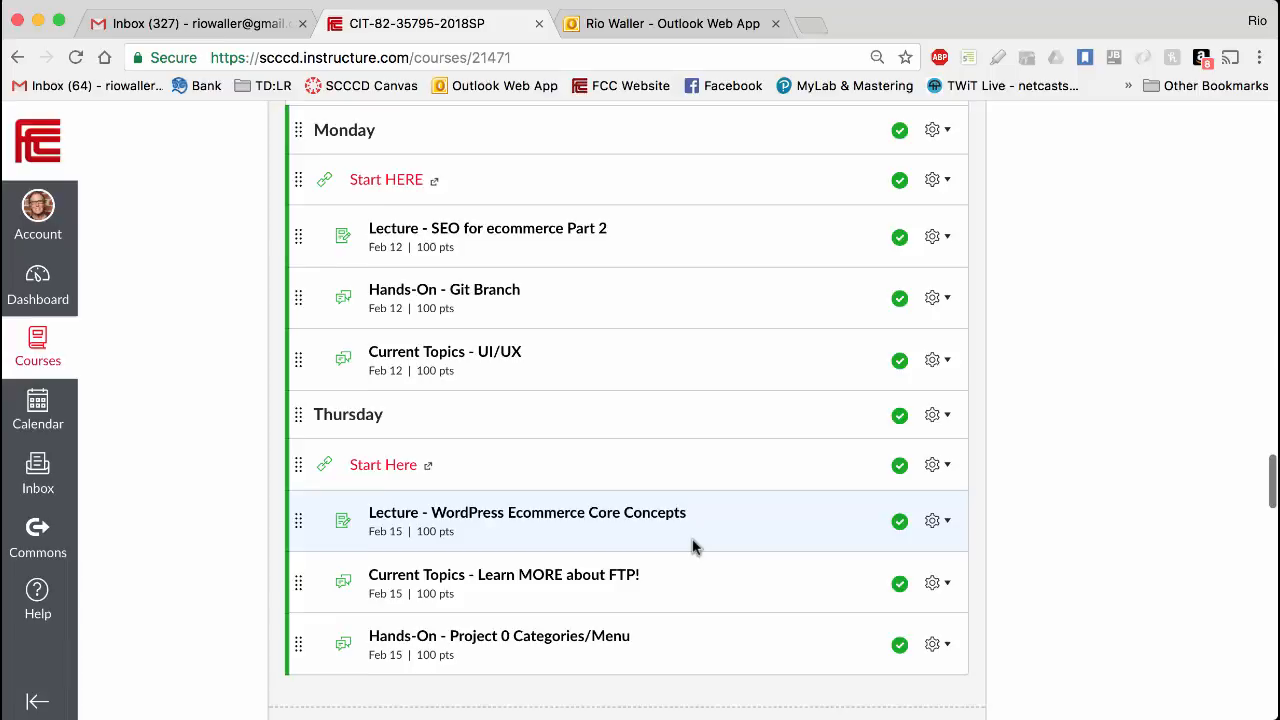
pyautogui.scroll(-3)
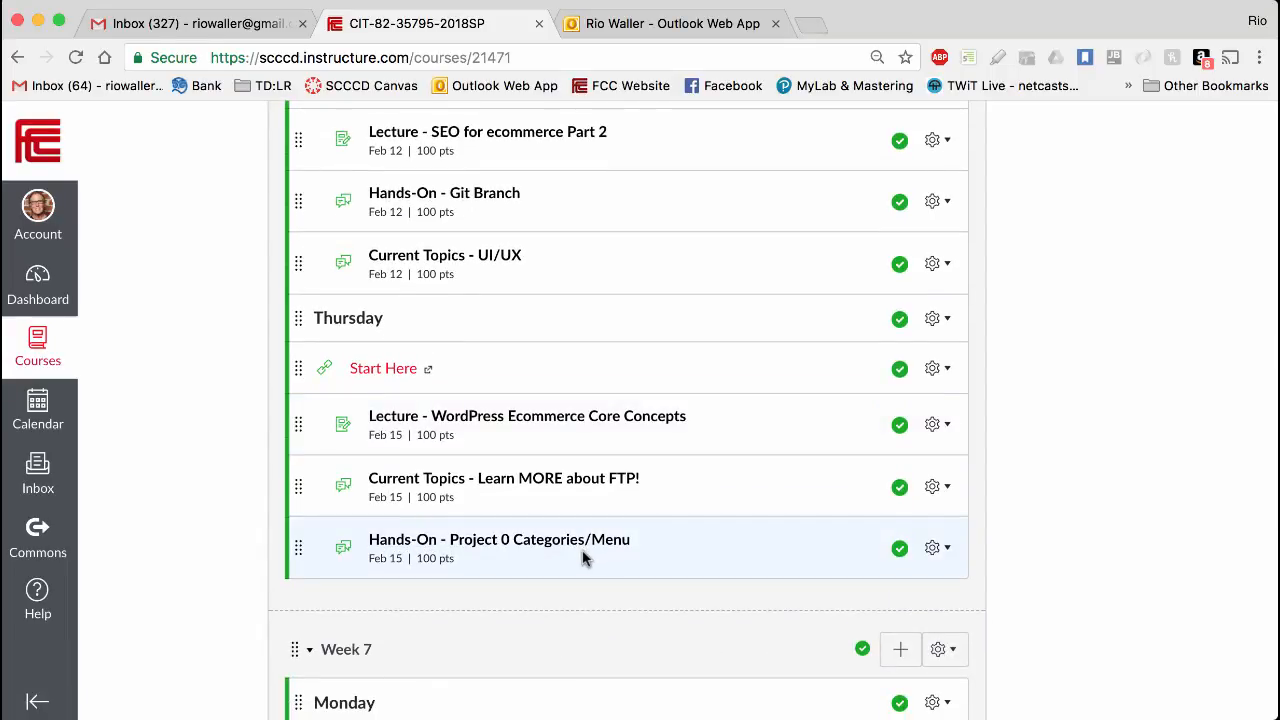
pyautogui.scroll(-3)
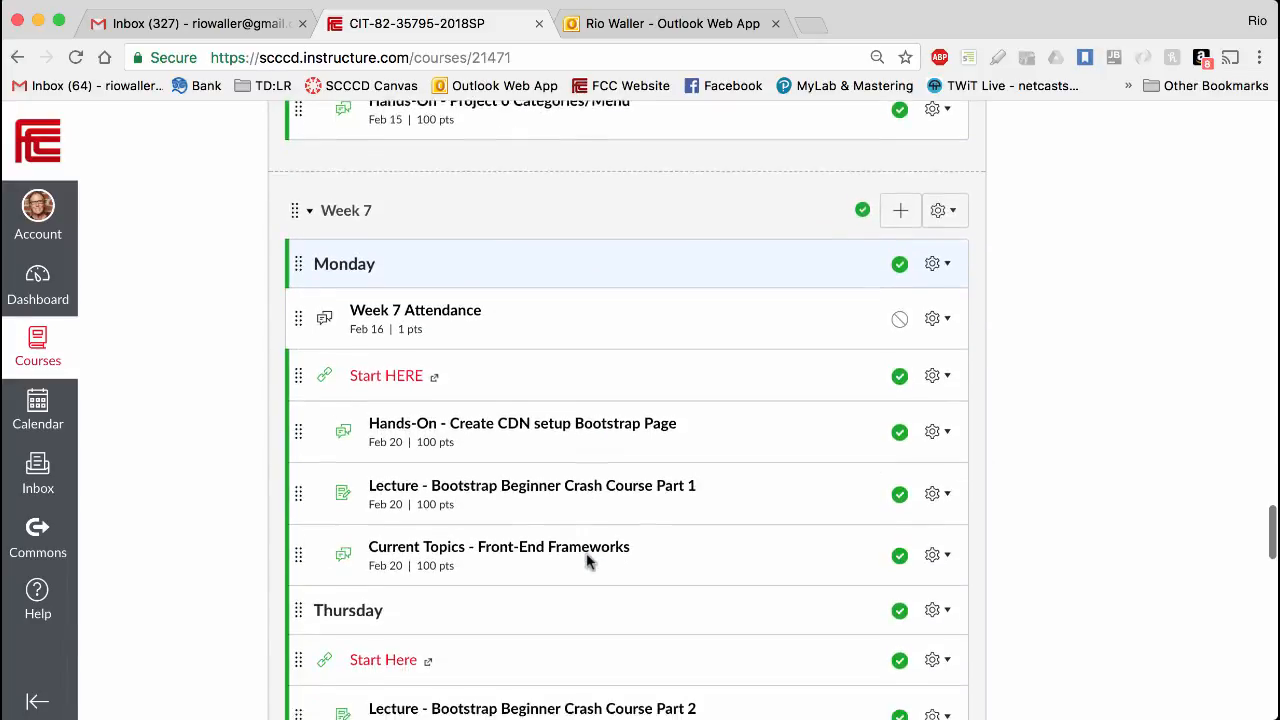
pyautogui.scroll(-3)
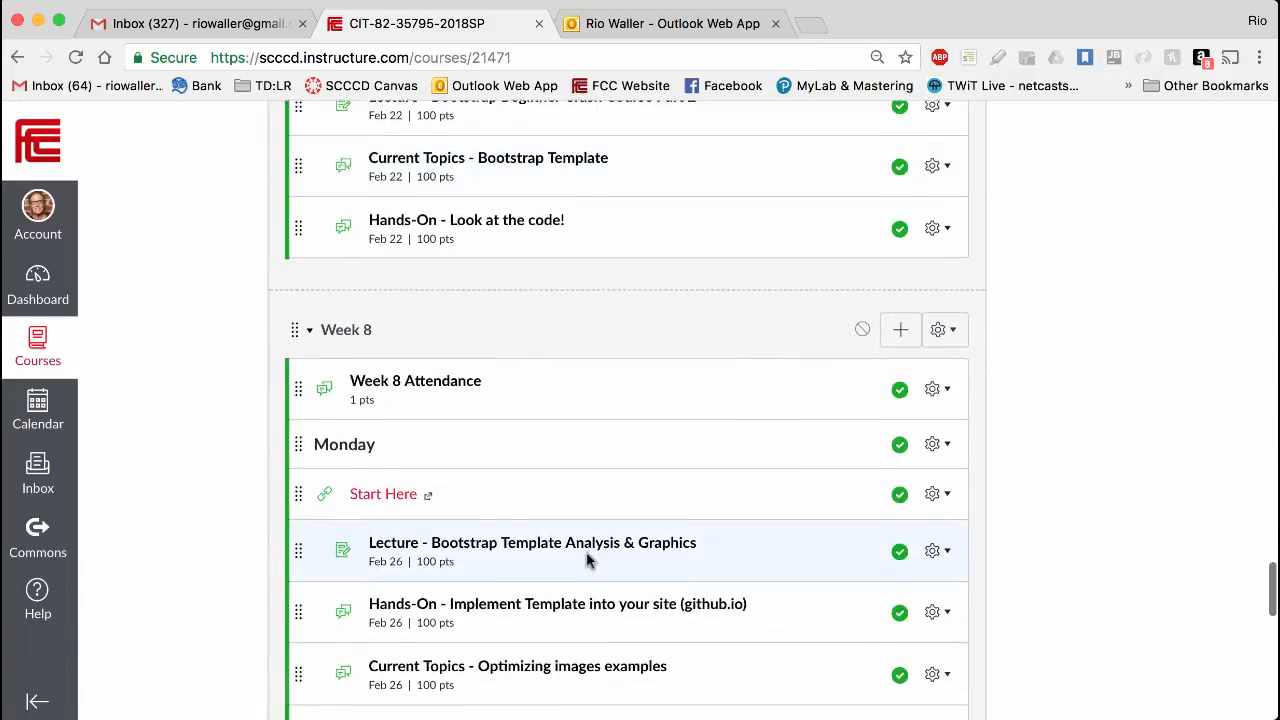
pyautogui.scroll(-3)
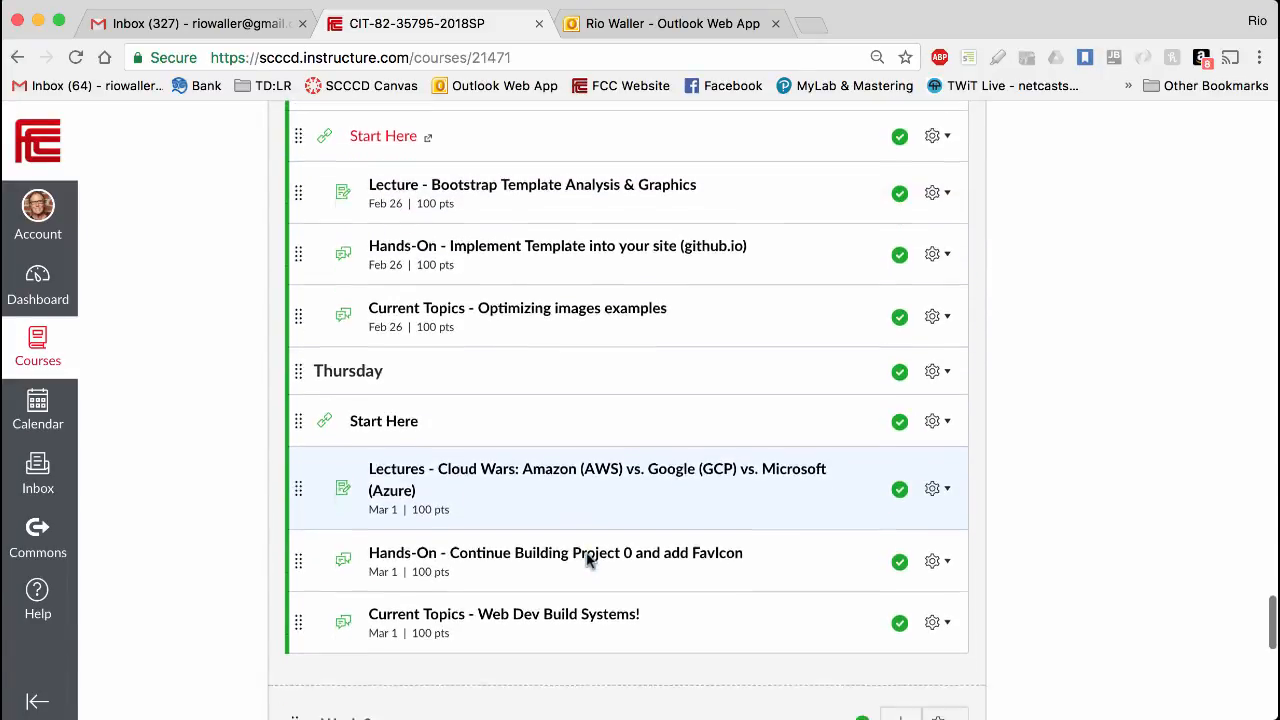
pyautogui.scroll(-3)
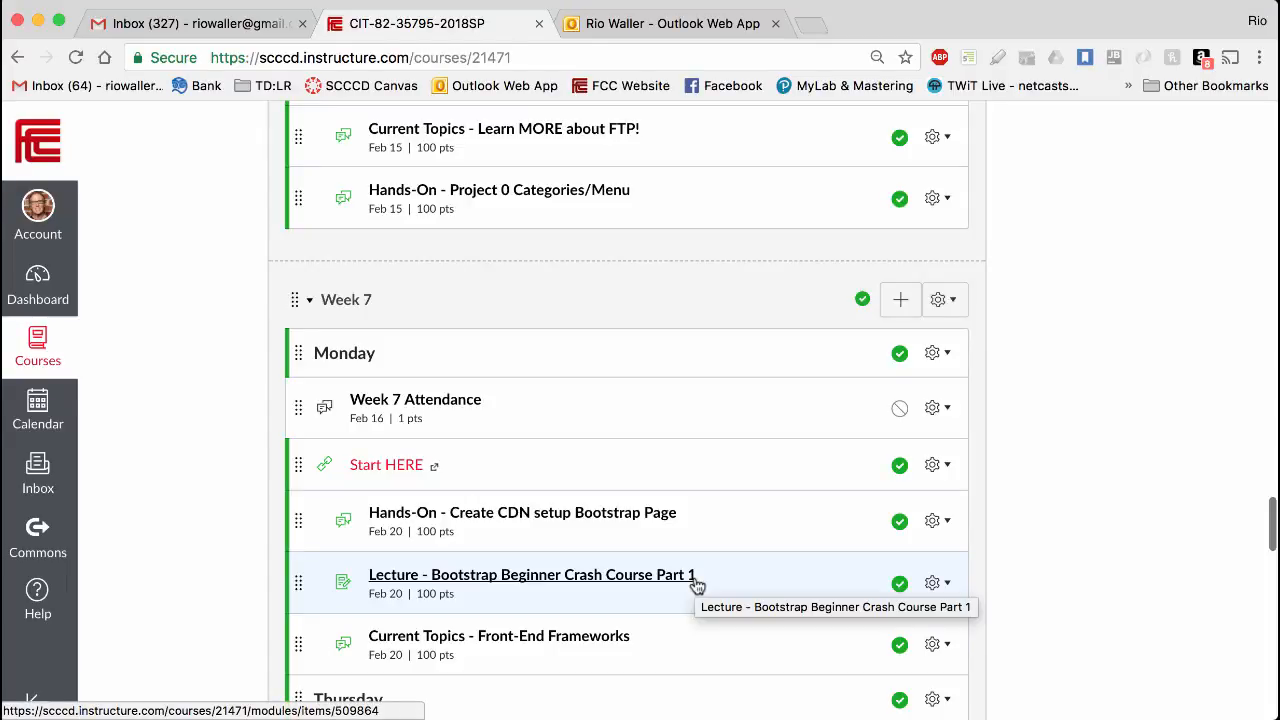
pyautogui.scroll(-3)
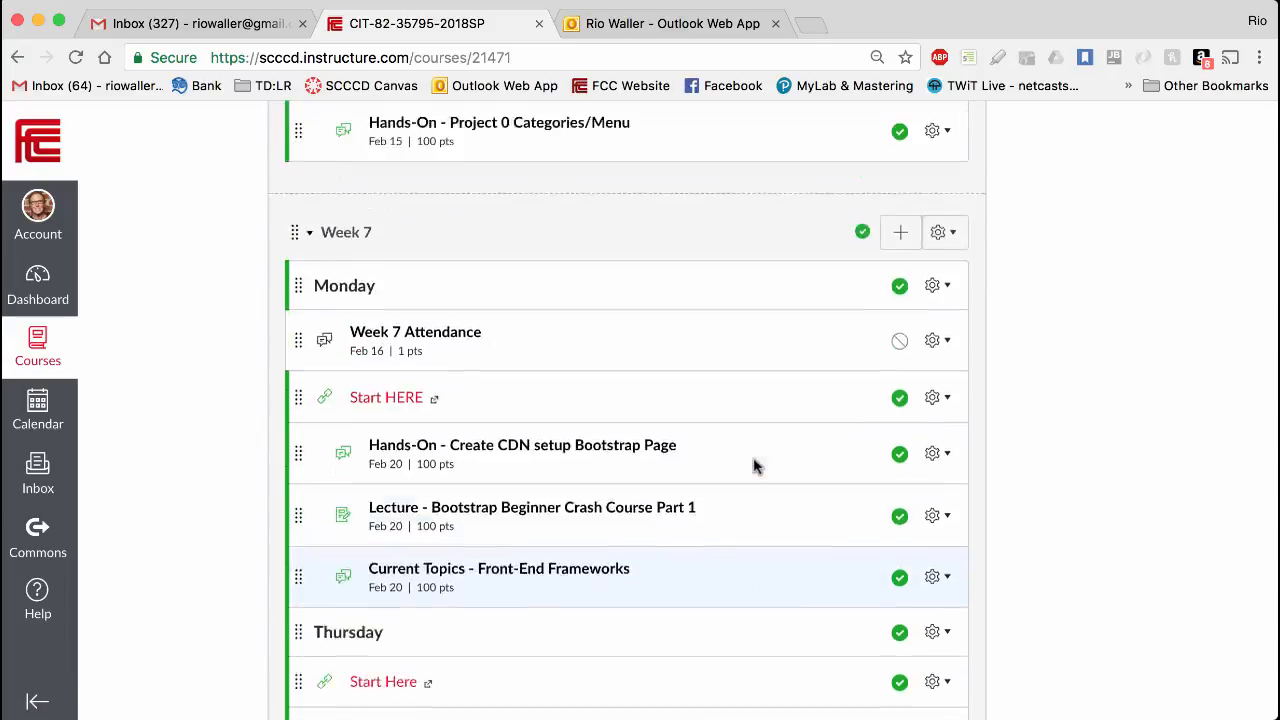
pyautogui.scroll(-3)
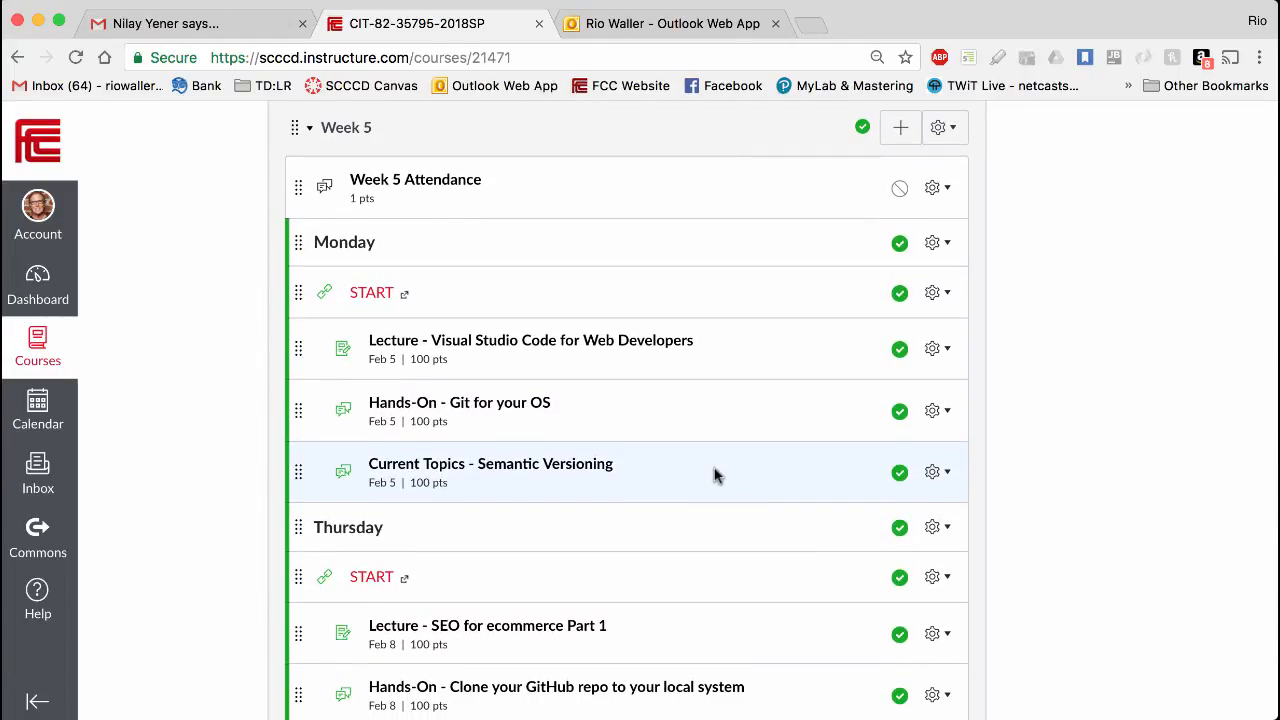
pyautogui.scroll(-3)
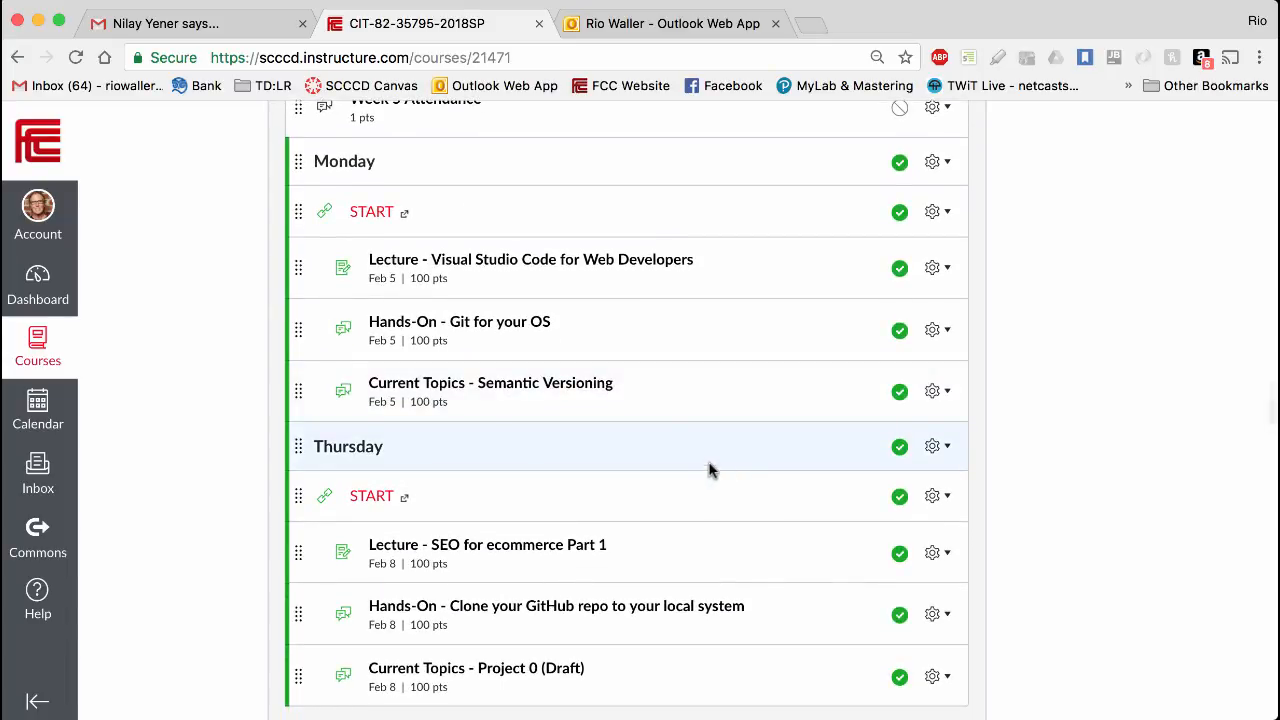
pyautogui.scroll(-3)
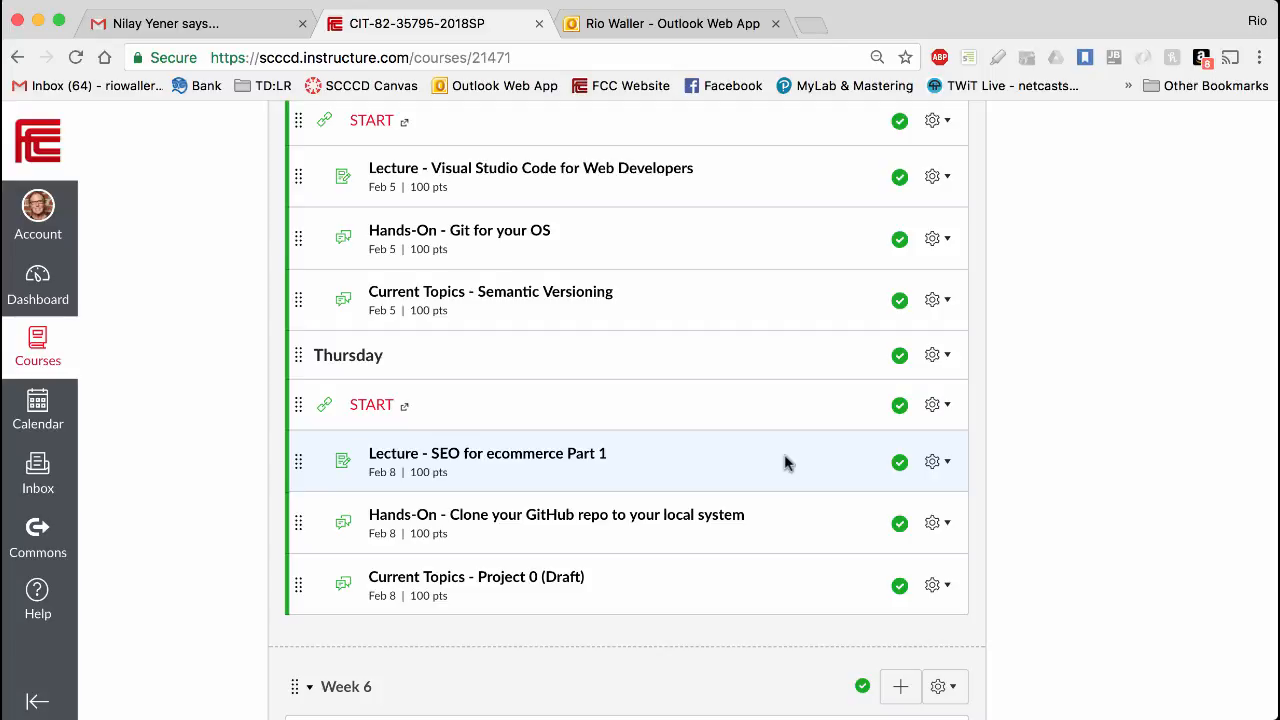
pyautogui.scroll(-3)
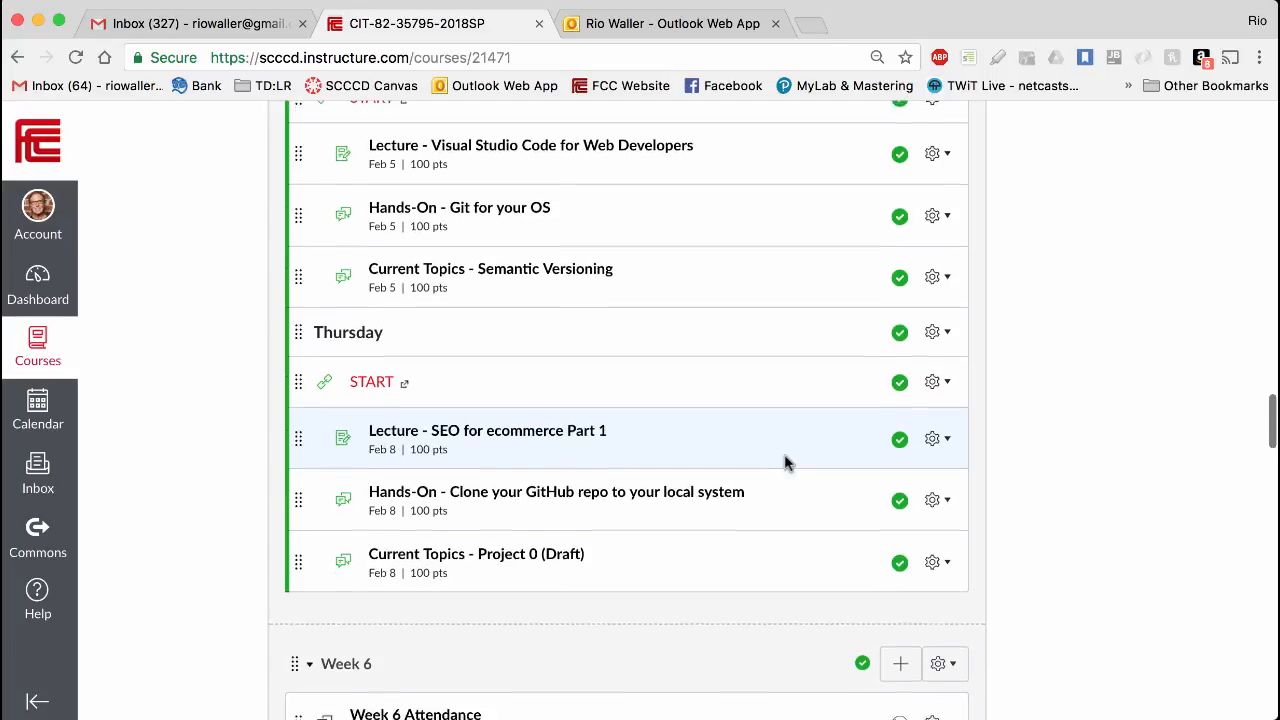
pyautogui.scroll(-3)
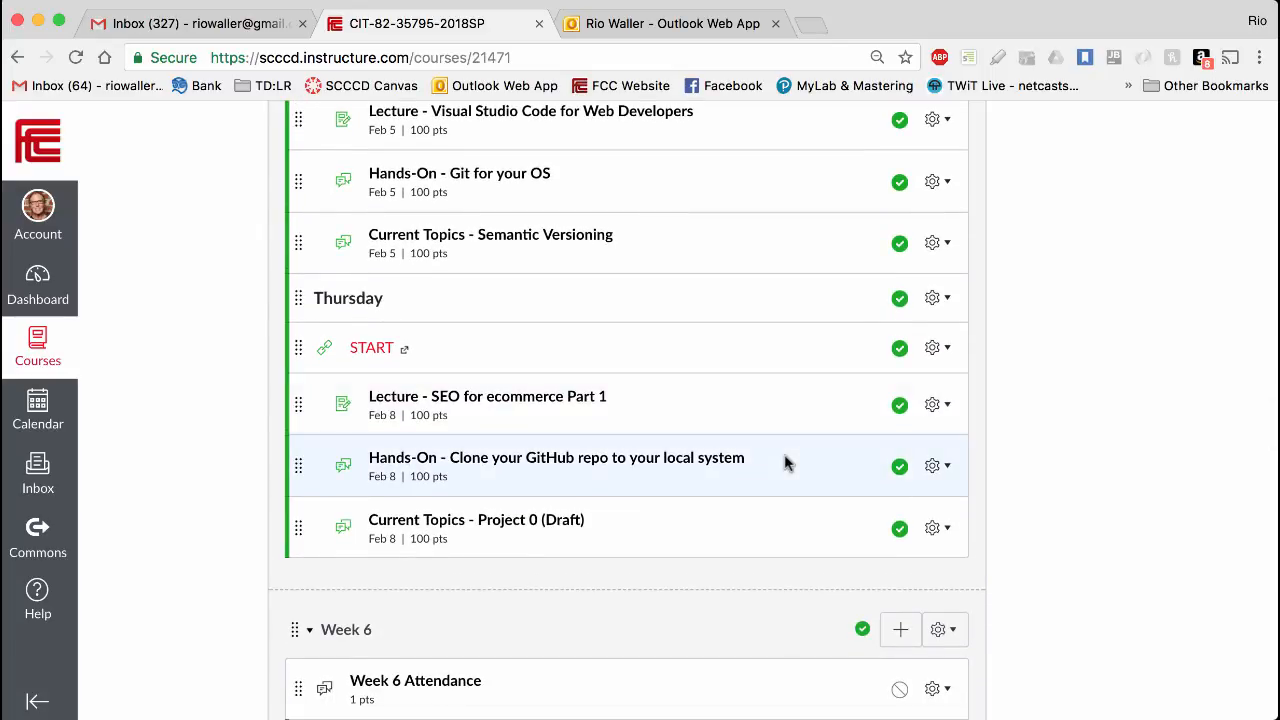